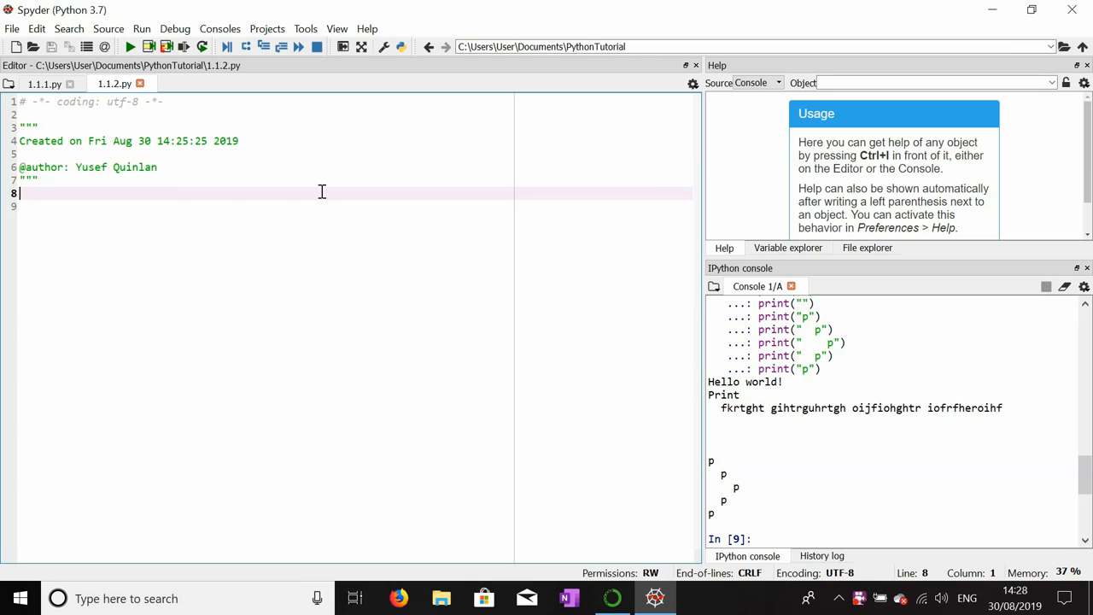
{"action": "mouse_move", "coordinate": [171, 194]}
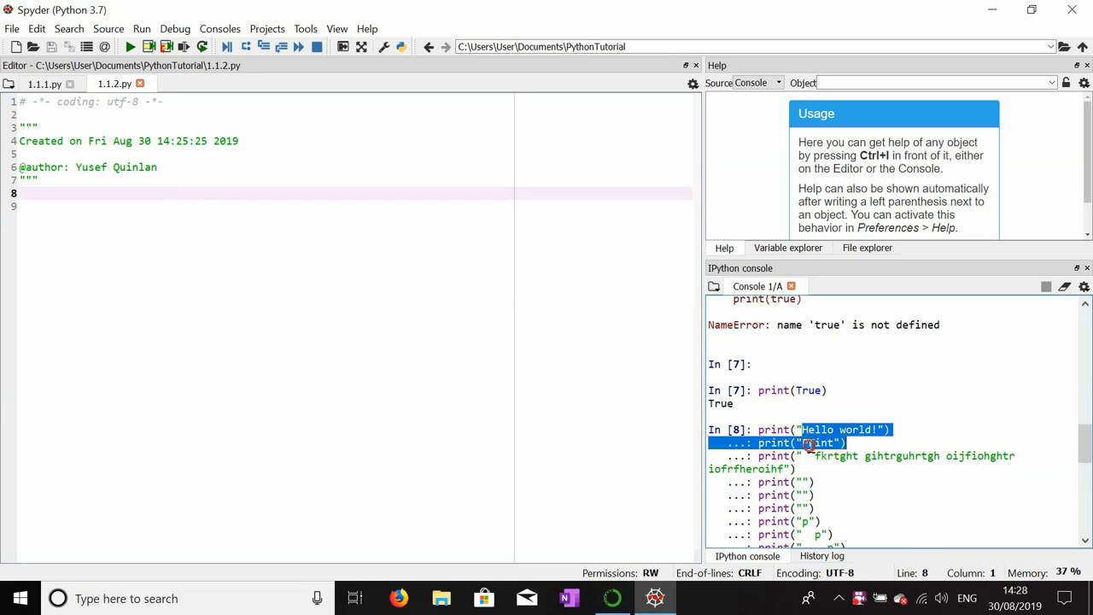
Type print("H H") on line 8 of the script.
{"action": "left_click", "coordinate": [837, 455]}
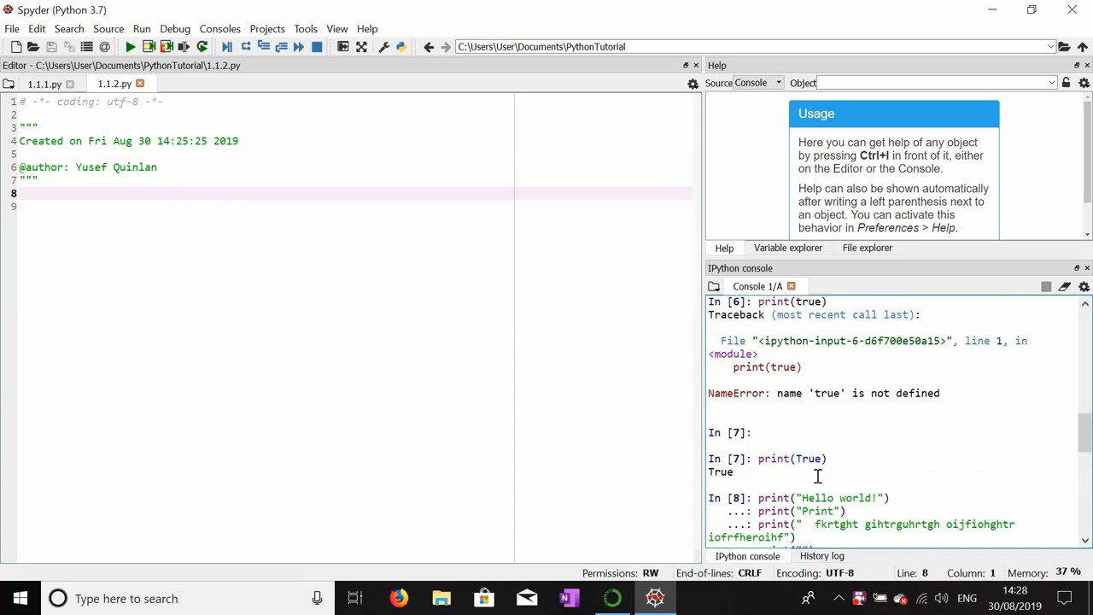
{"action": "left_click", "coordinate": [1063, 287]}
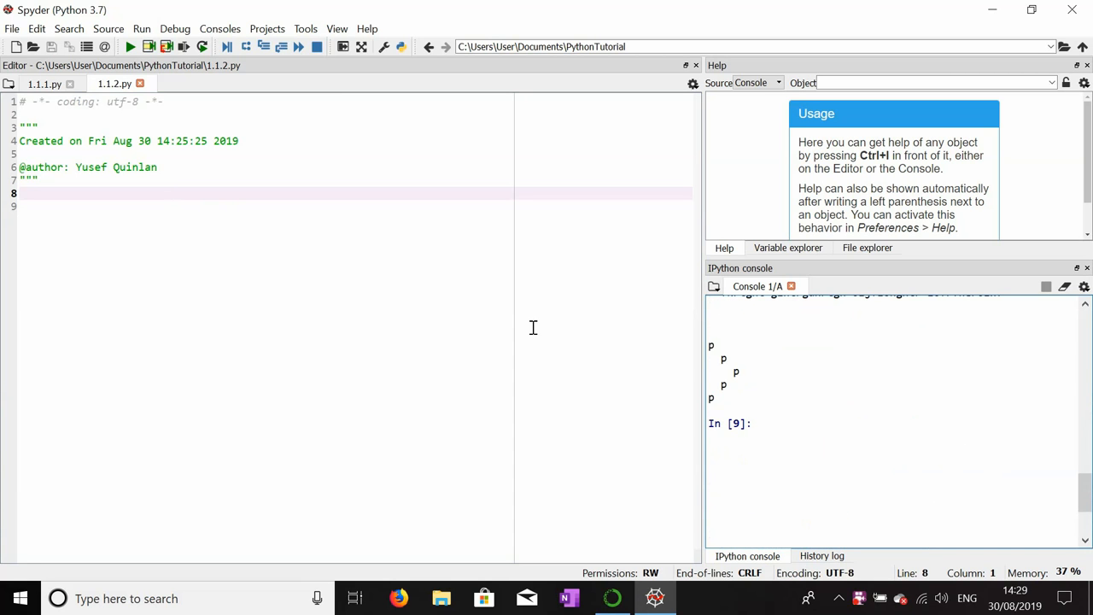
{"action": "mouse_move", "coordinate": [344, 272]}
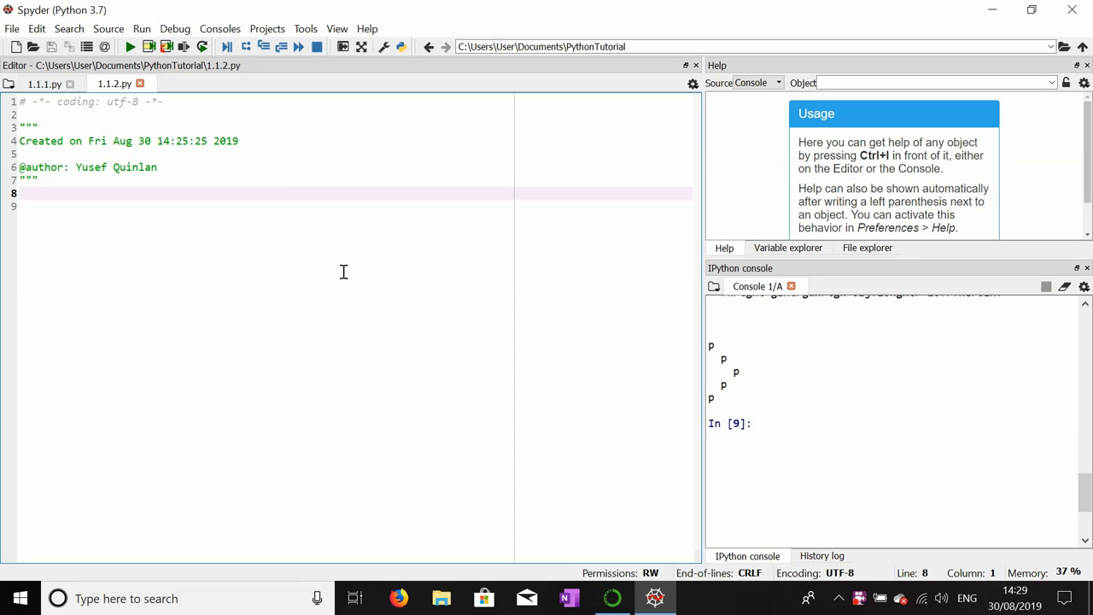
{"action": "type", "text": "p"}
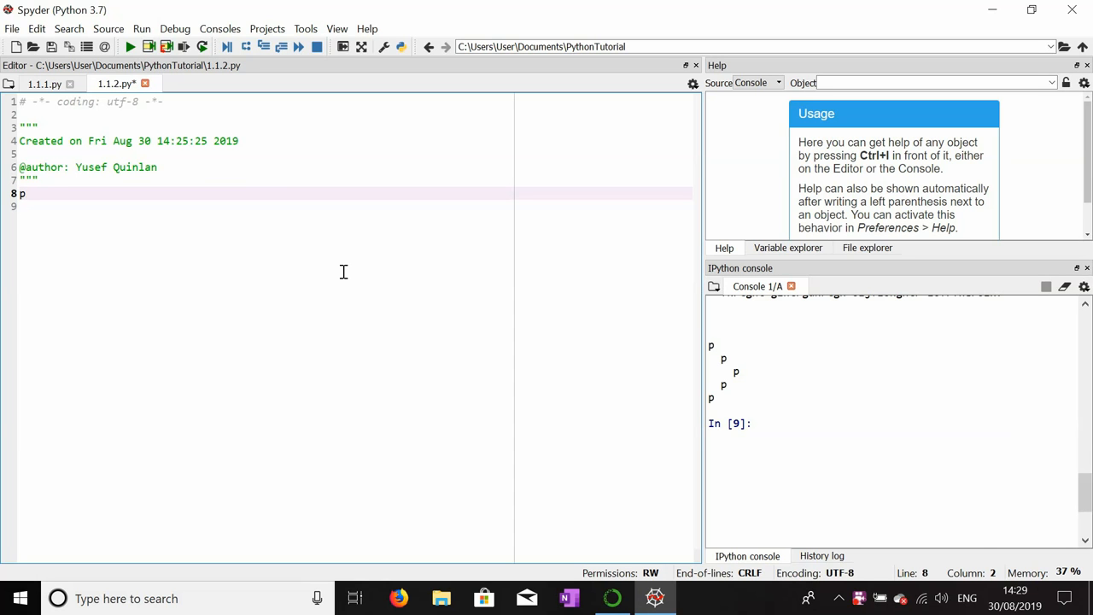
{"action": "type", "text": "rint"}
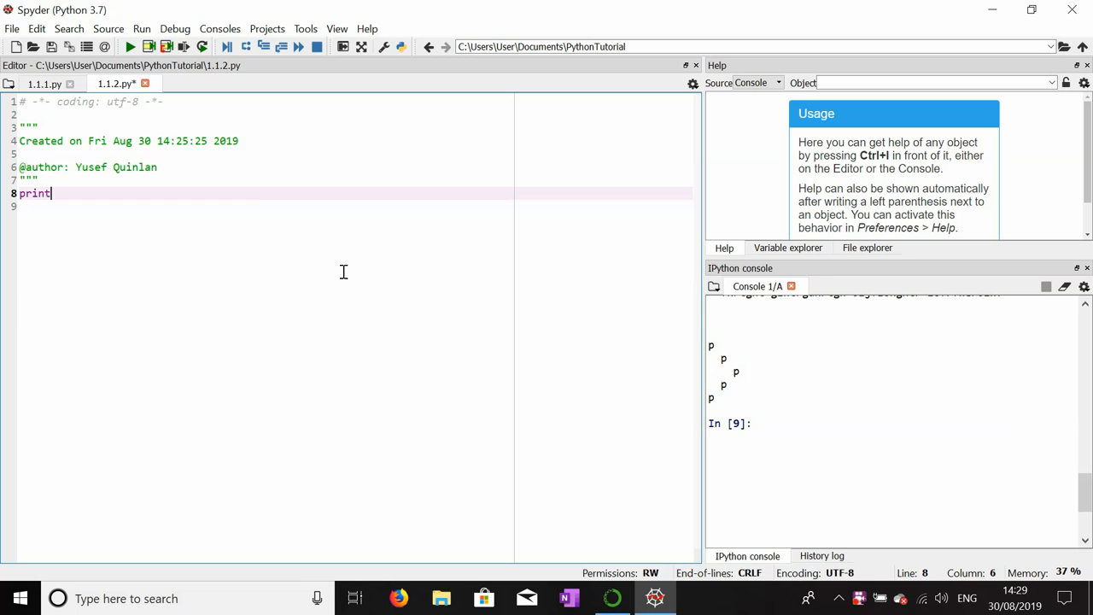
{"action": "type", "text": "(\"\")"}
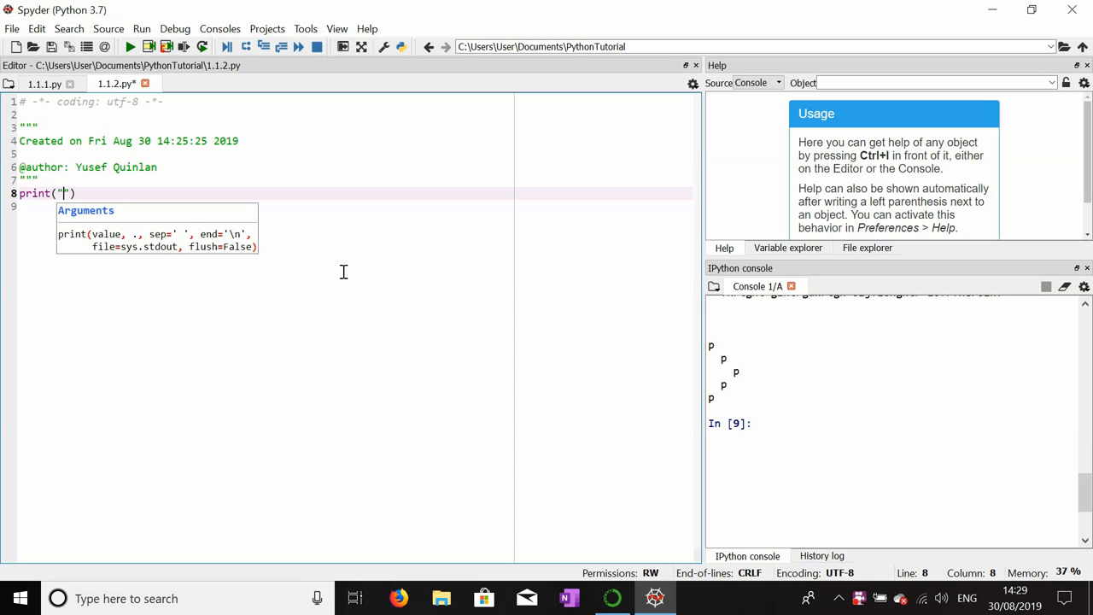
{"action": "type", "text": "H"}
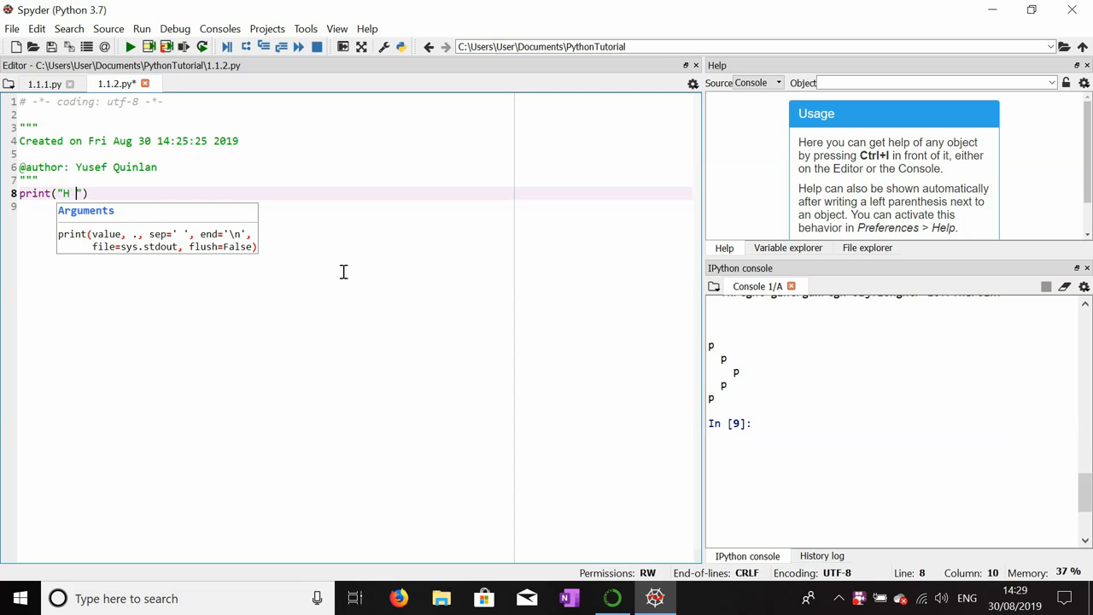
{"action": "type", "text": "\" \""}
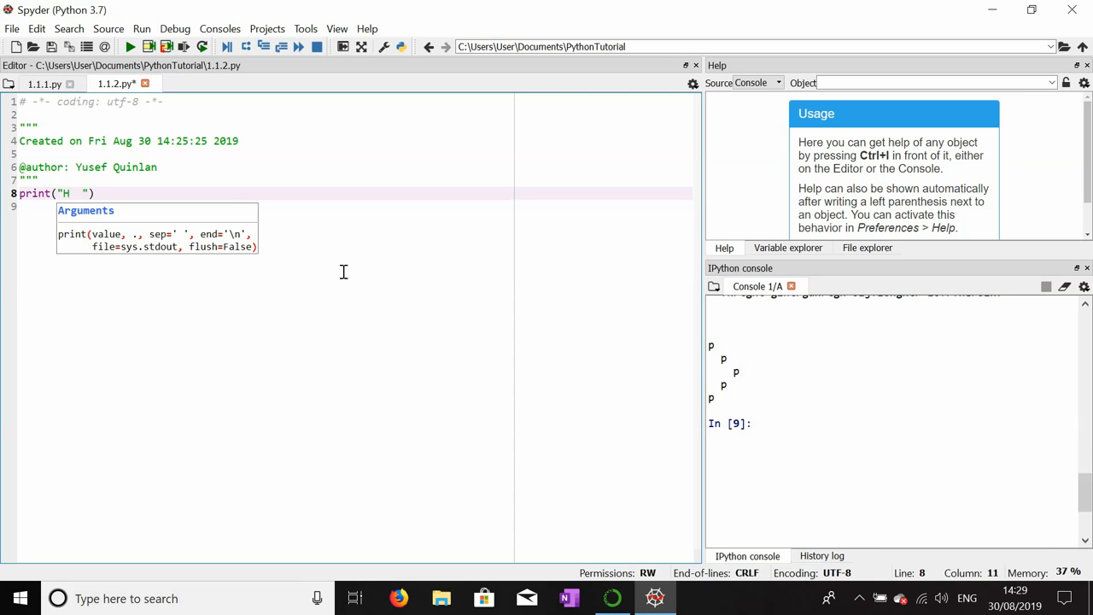
{"action": "type", "text": "H"}
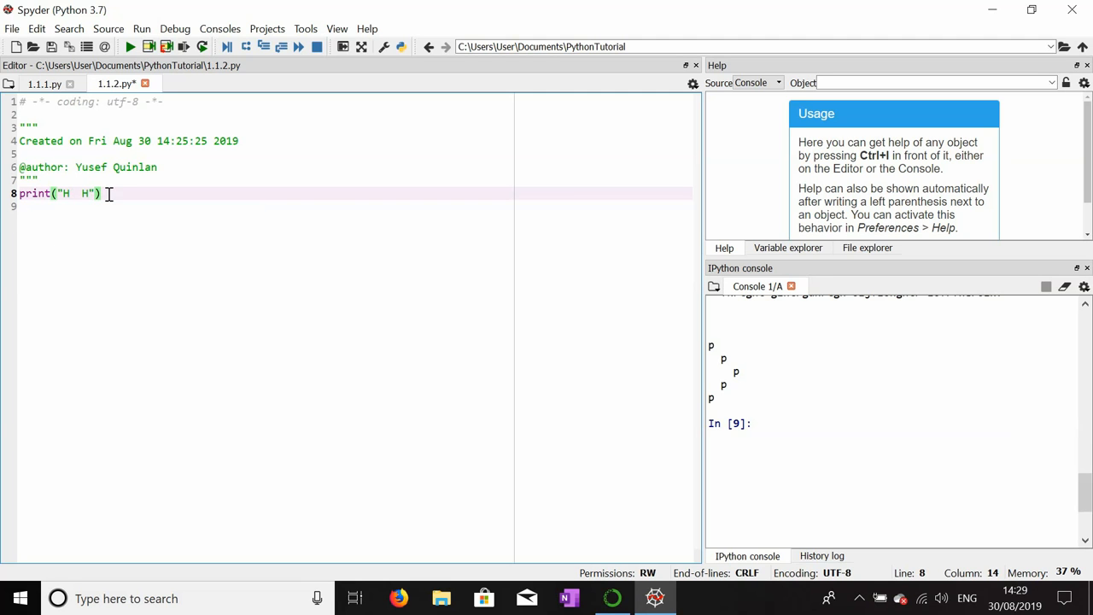
Duplicate the "H H" line onto line 9 and add print("HHHH") on line 10.
{"action": "right_click", "coordinate": [94, 193]}
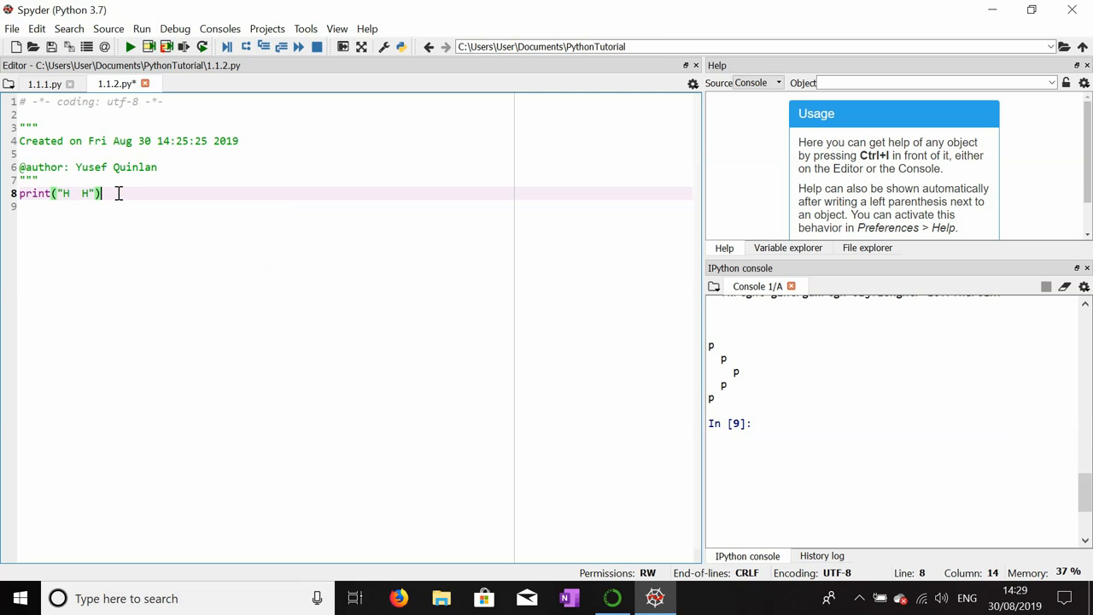
{"action": "right_click", "coordinate": [128, 206]}
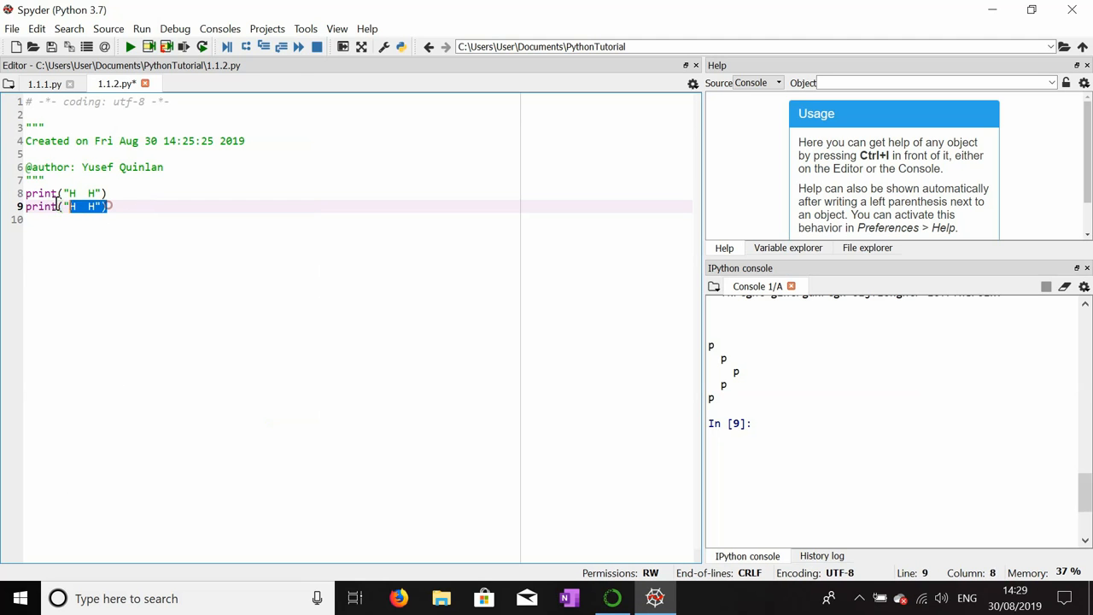
{"action": "right_click", "coordinate": [51, 192]}
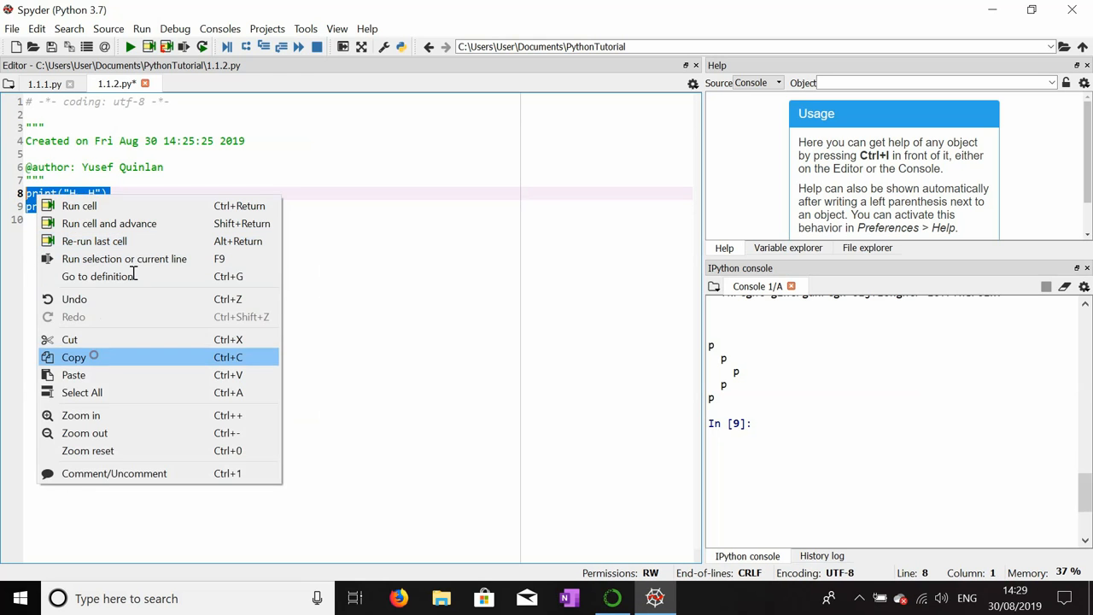
{"action": "left_click", "coordinate": [74, 206]}
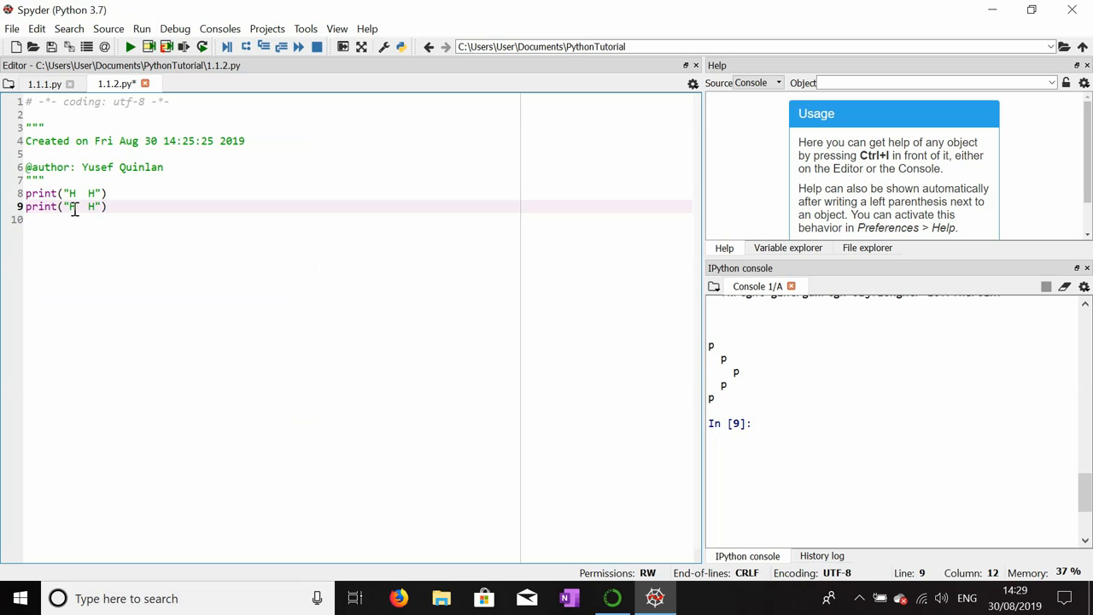
{"action": "double_click", "coordinate": [71, 206]}
{"action": "type", "text": "print("}
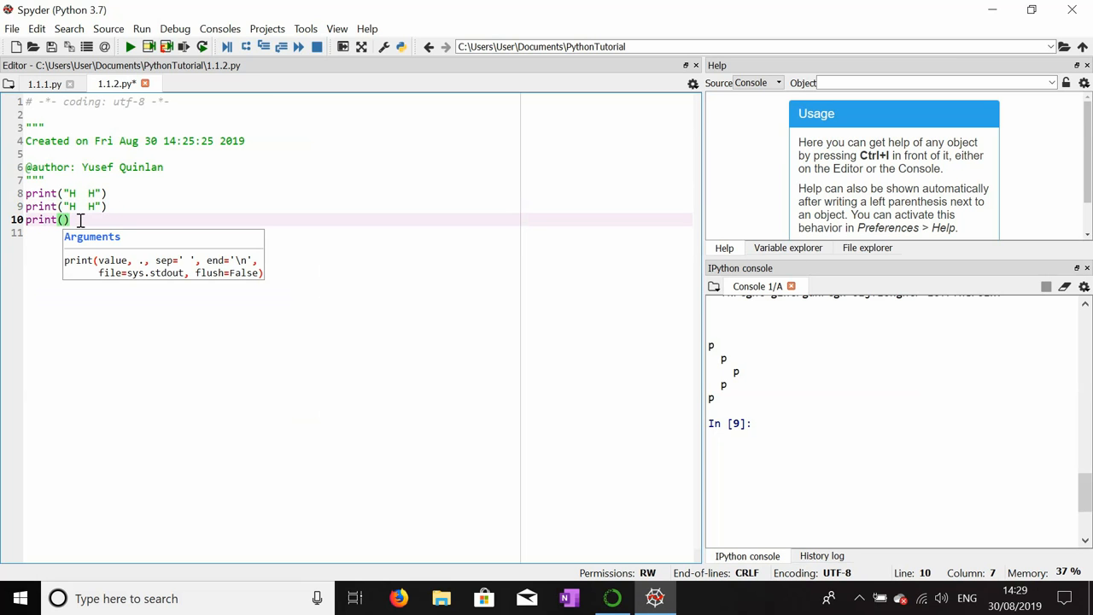
{"action": "type", "text": "\""}
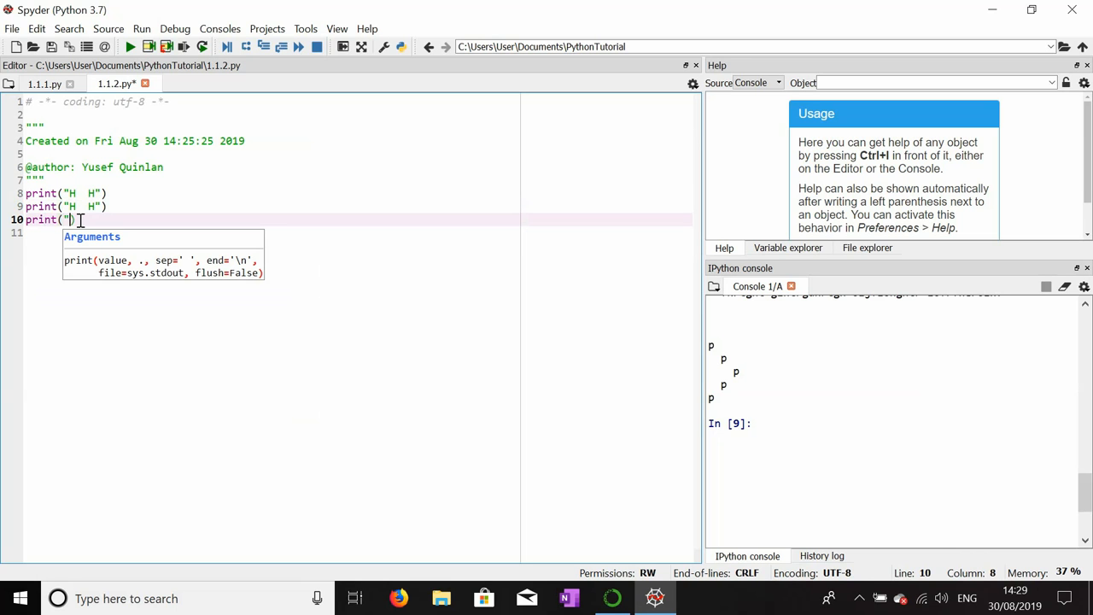
{"action": "type", "text": "HHHH"}
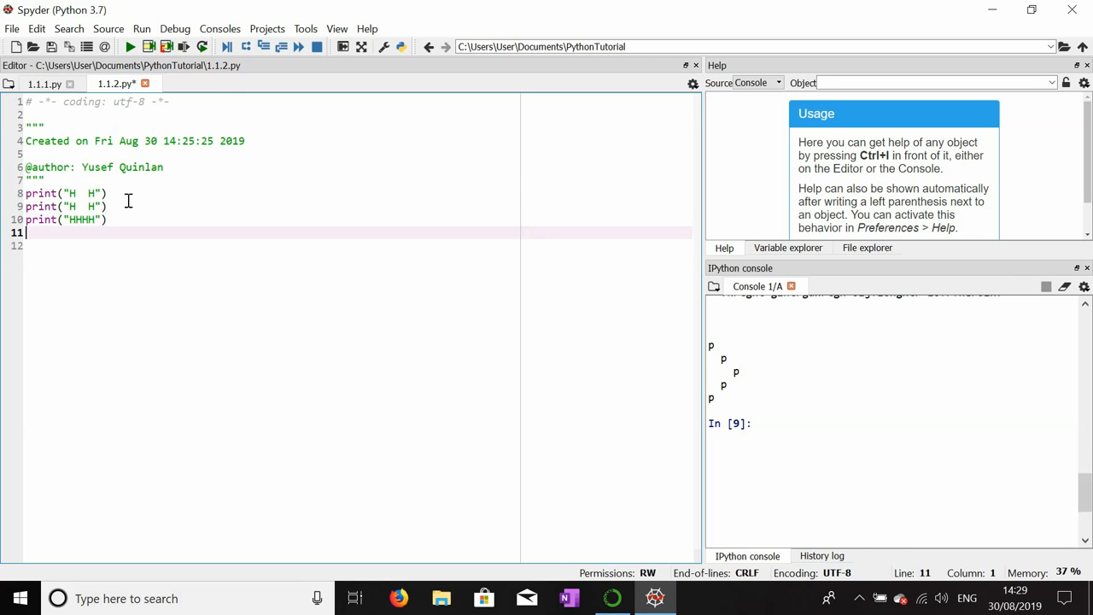
Paste more H lines, run the letter H, then widen the gaps in the print text.
{"action": "right_click", "coordinate": [129, 201]}
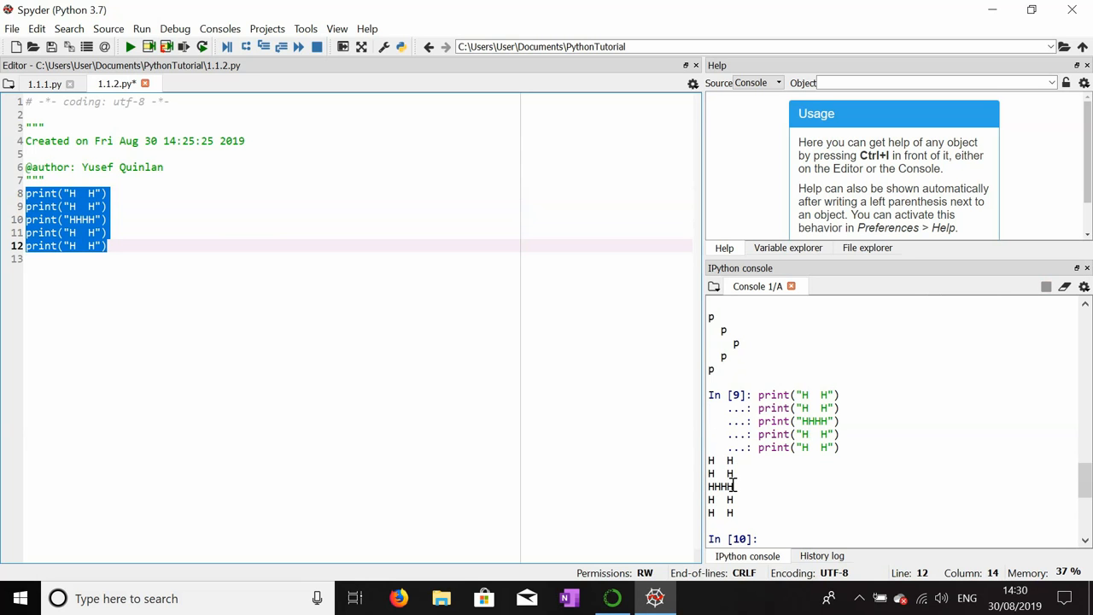
{"action": "left_click", "coordinate": [196, 262]}
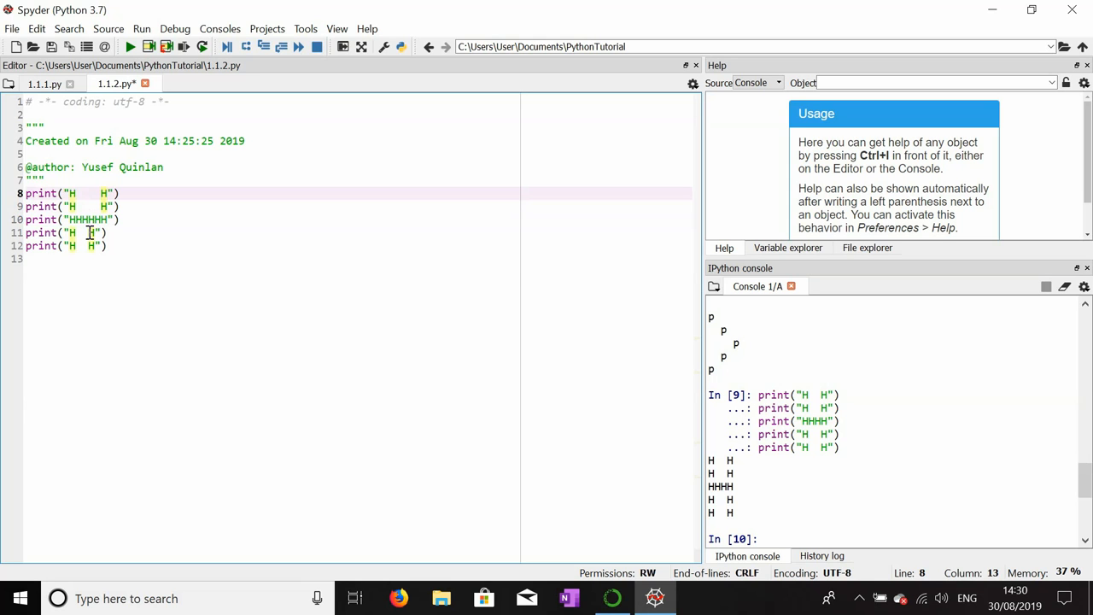
{"action": "left_click", "coordinate": [88, 232]}
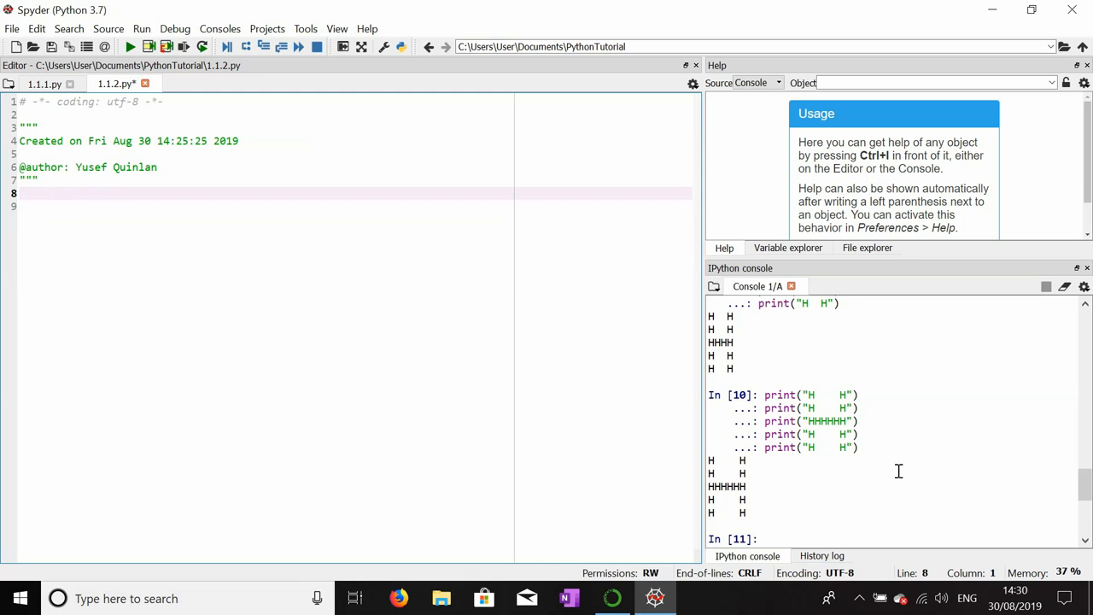
{"action": "mouse_move", "coordinate": [35, 188]}
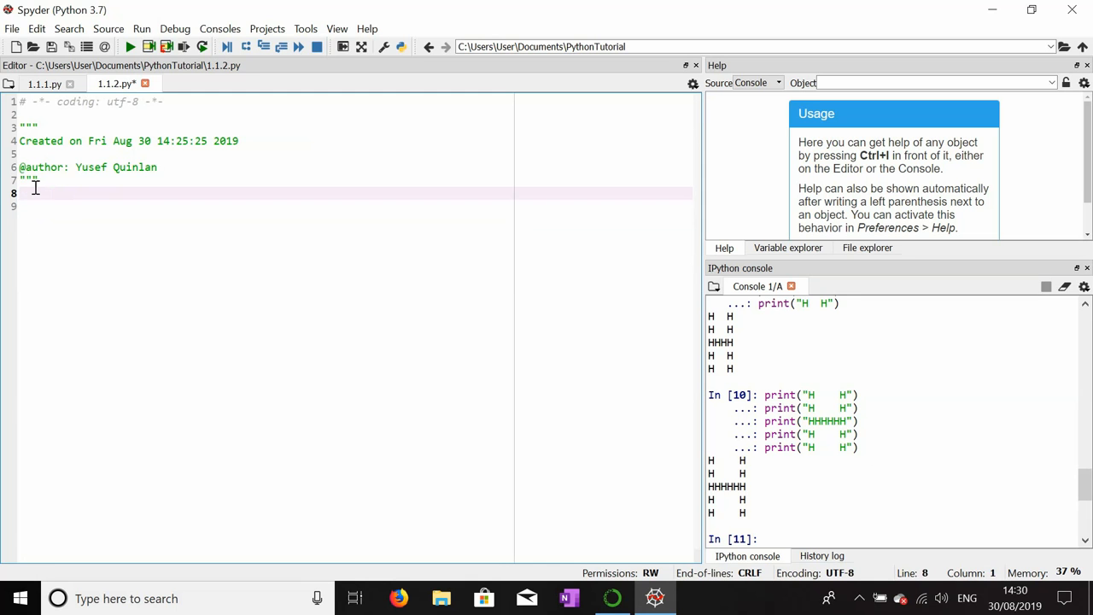
Type print("x x") as the first line of the x pattern.
{"action": "type", "text": "print"}
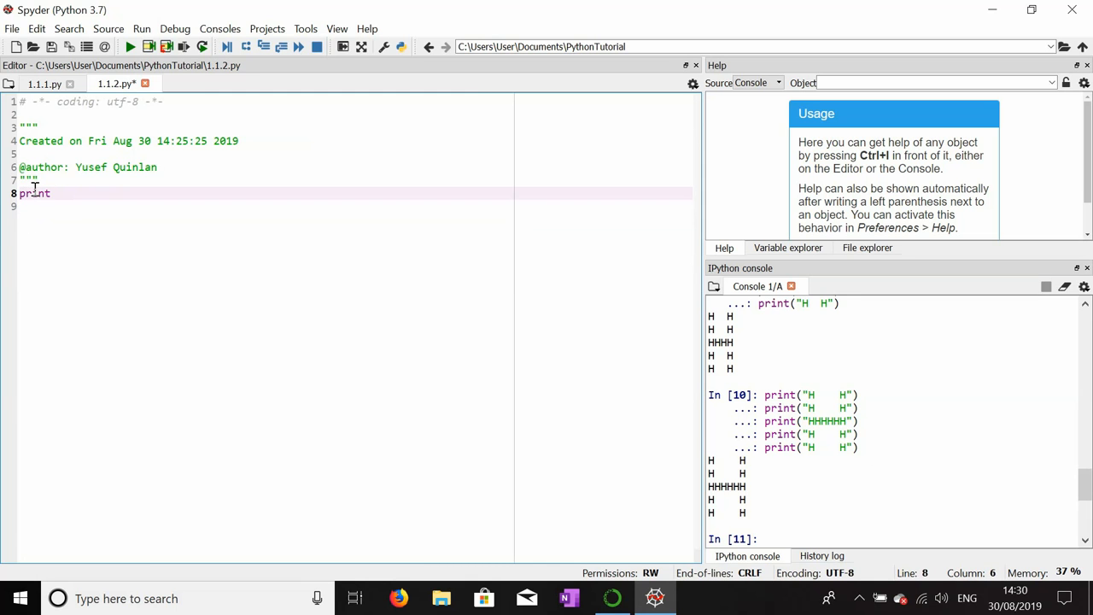
{"action": "type", "text": "("}
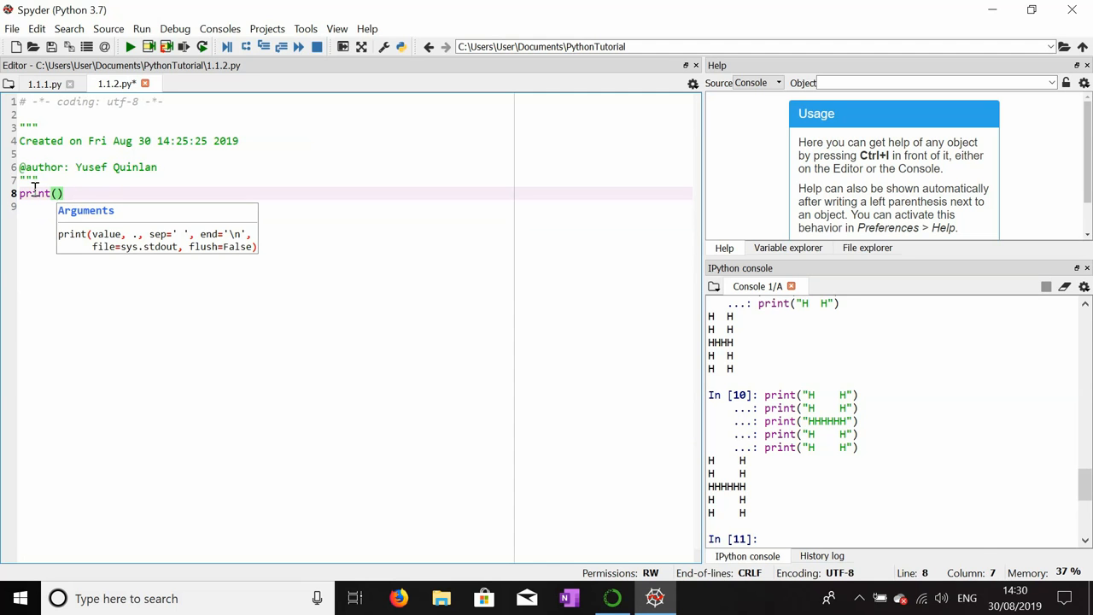
{"action": "type", "text": "\"x"}
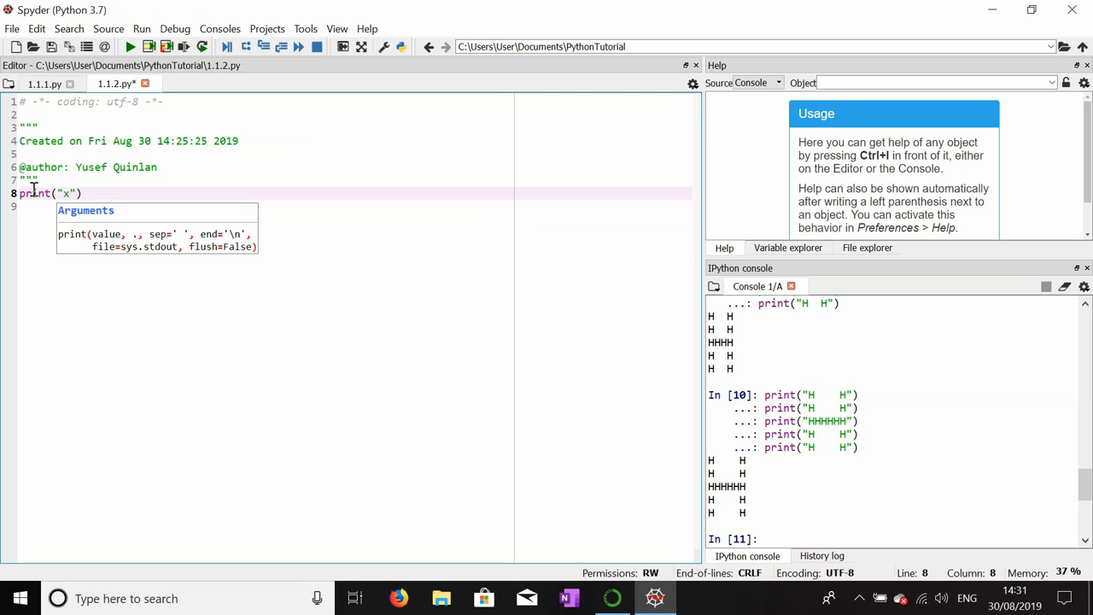
{"action": "type", "text": "k"}
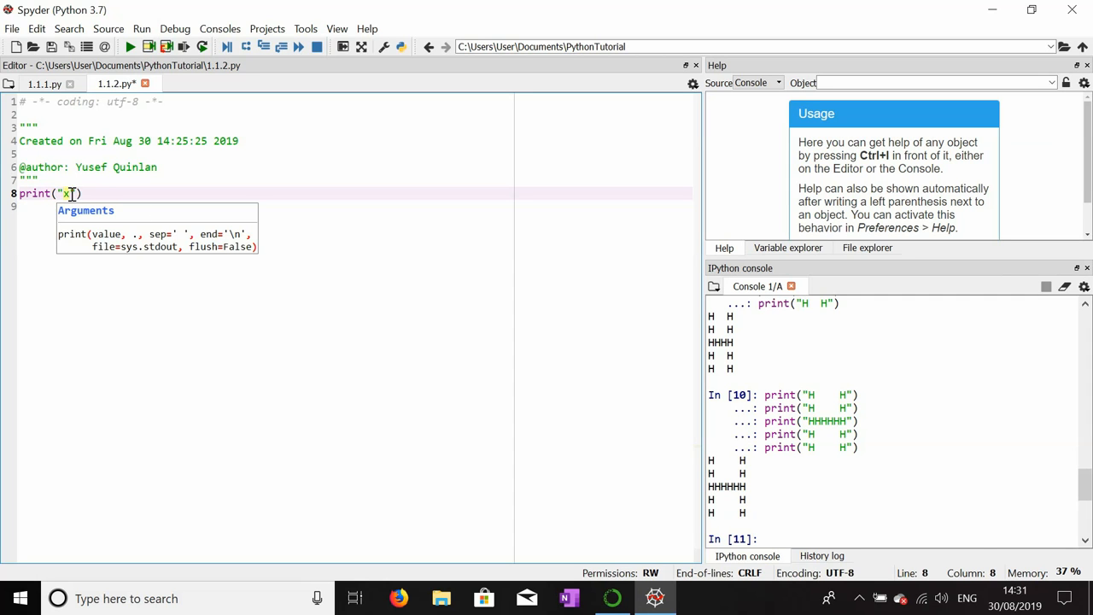
{"action": "type", "text": "\" \""}
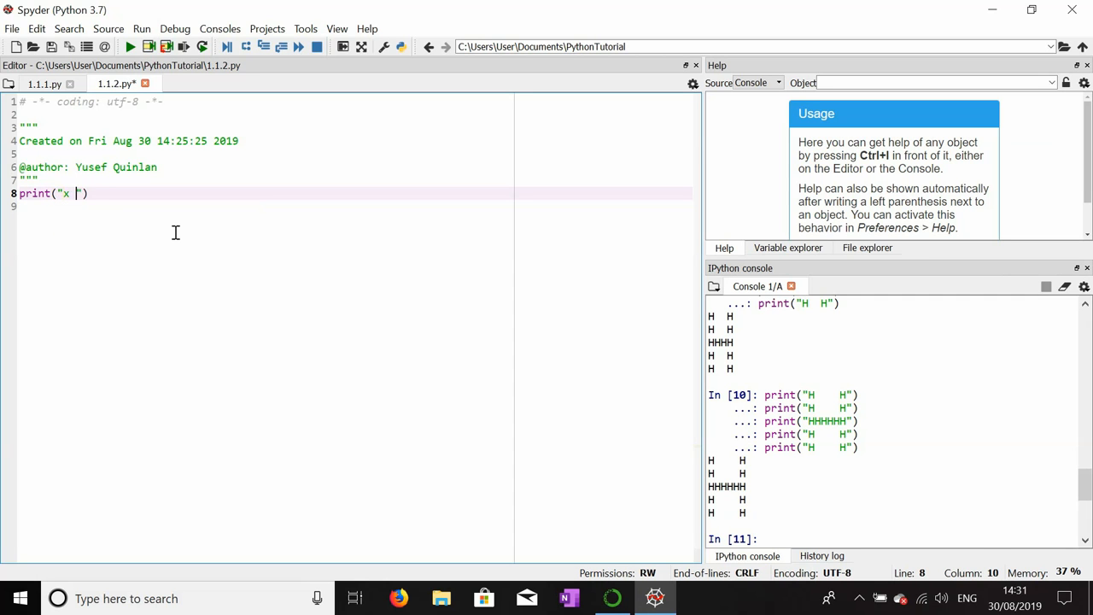
{"action": "type", "text": "x"}
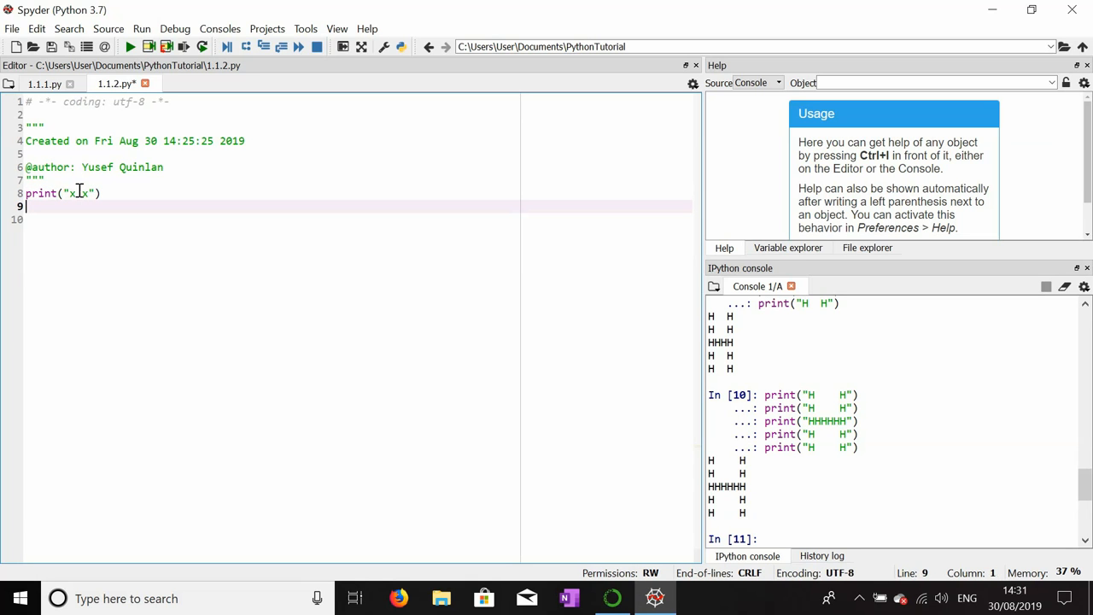
Add the print(" x ") and print("x x") lines and select all three to run.
{"action": "type", "text": "prin"}
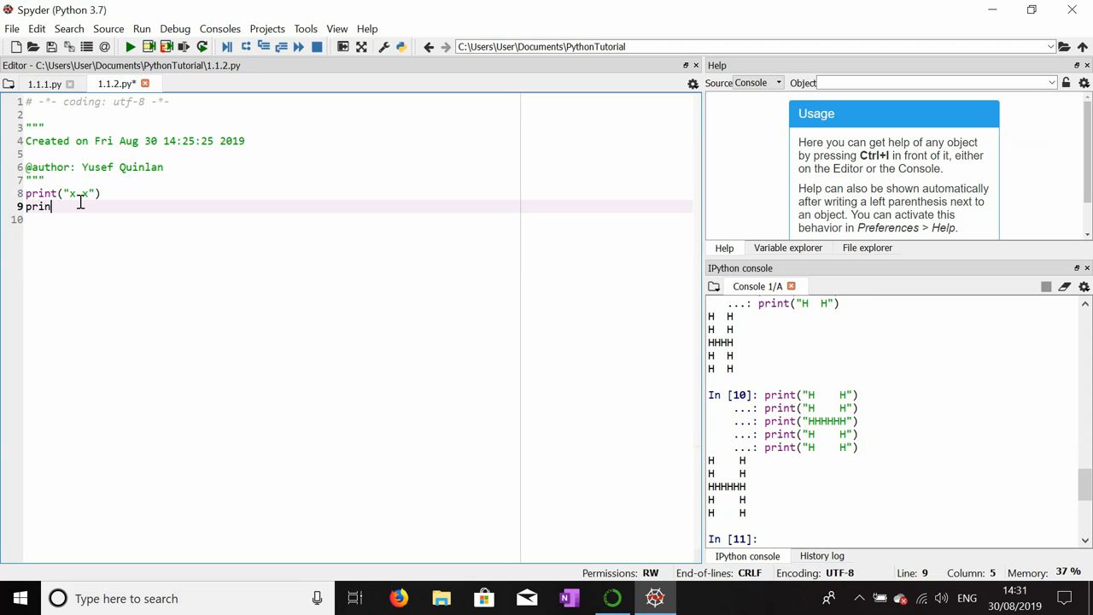
{"action": "type", "text": "t(\"\")"}
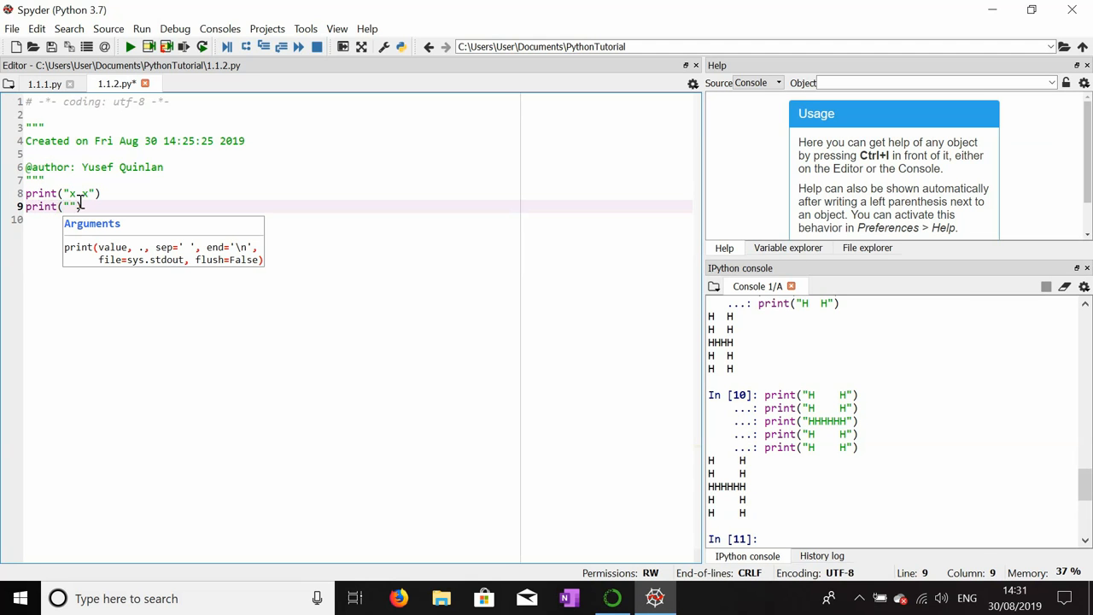
{"action": "type", "text": "x"}
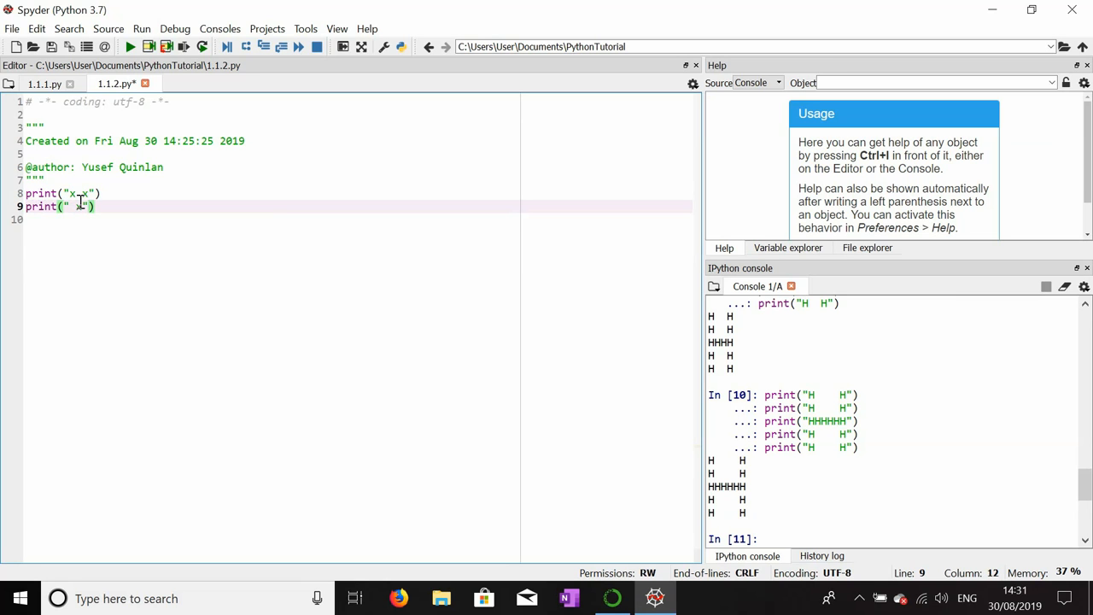
{"action": "left_click", "coordinate": [77, 193]}
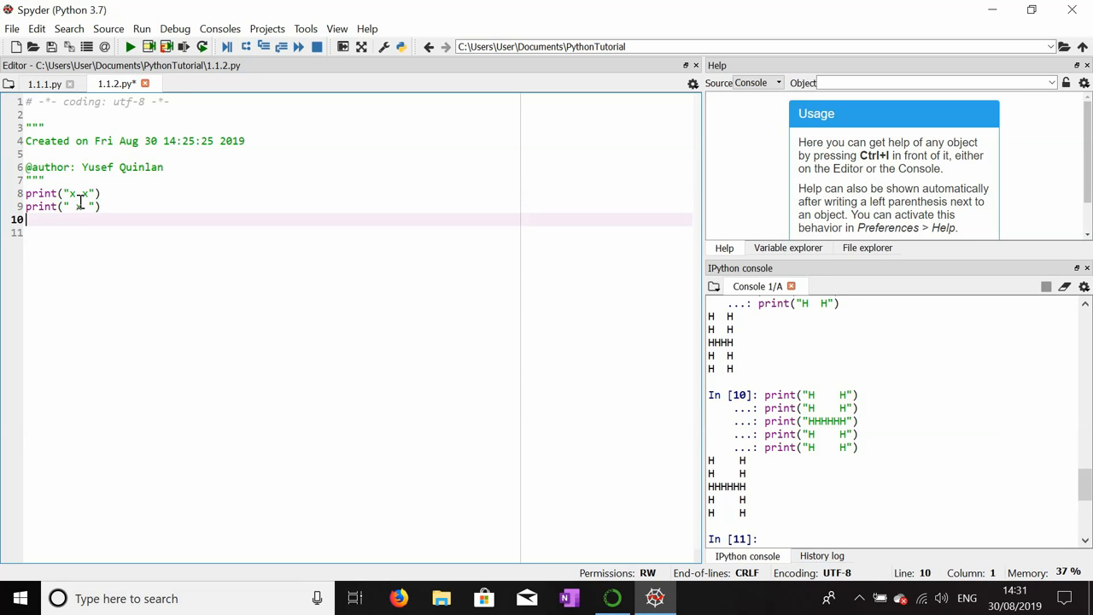
{"action": "type", "text": "print"}
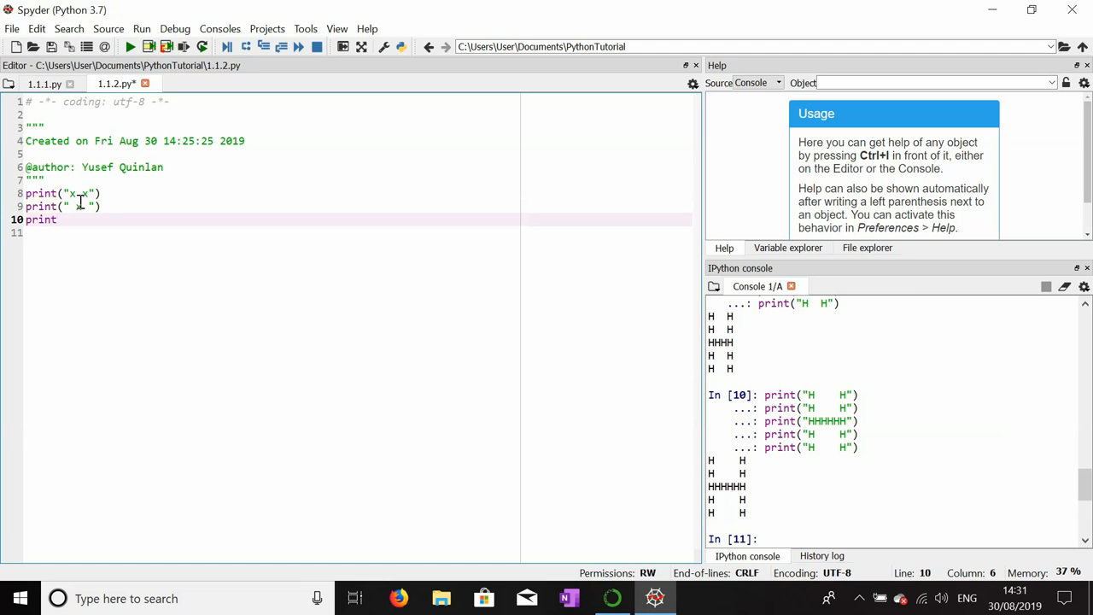
{"action": "type", "text": "(\"x"}
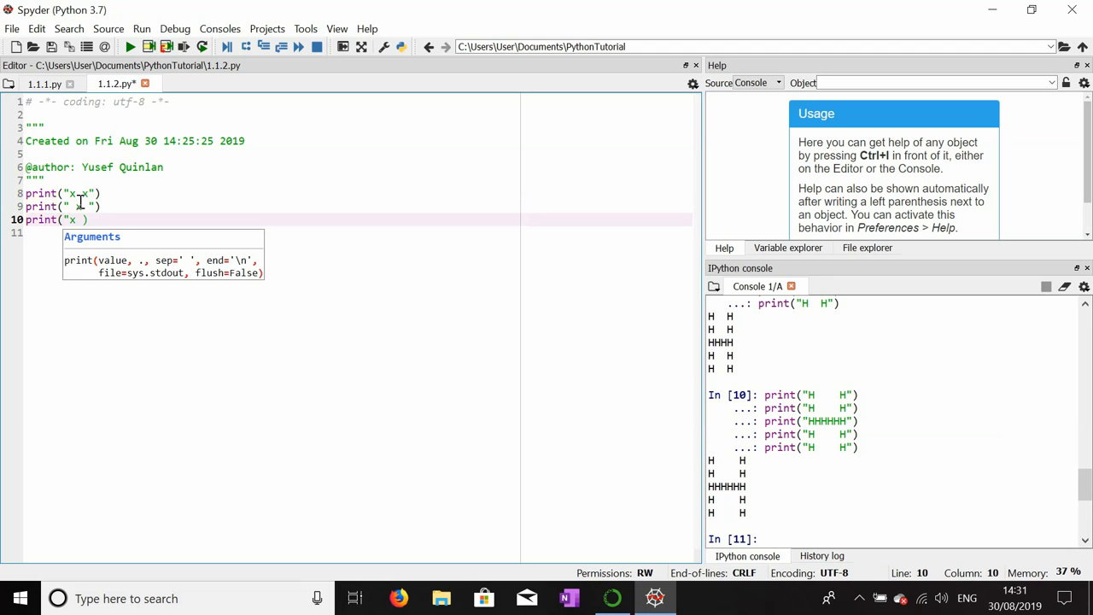
{"action": "type", "text": "x"}
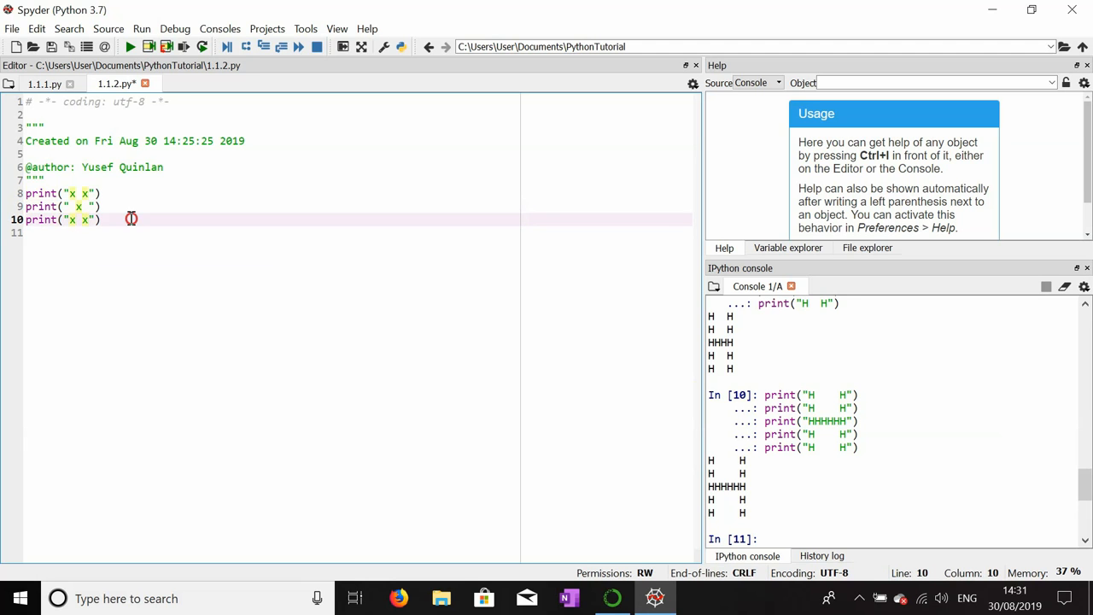
{"action": "left_click_drag", "start_coordinate": [102, 219], "coordinate": [25, 193]}
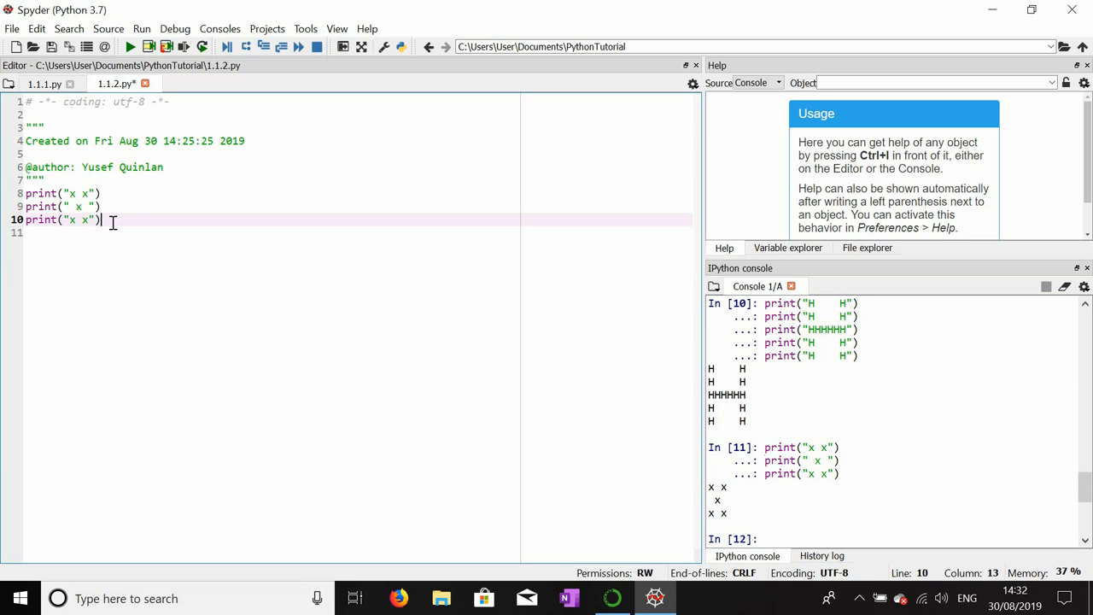
Add print(99), print(350) and print(350 + 99) on lines 11–13 and run them.
{"action": "type", "text": "print"}
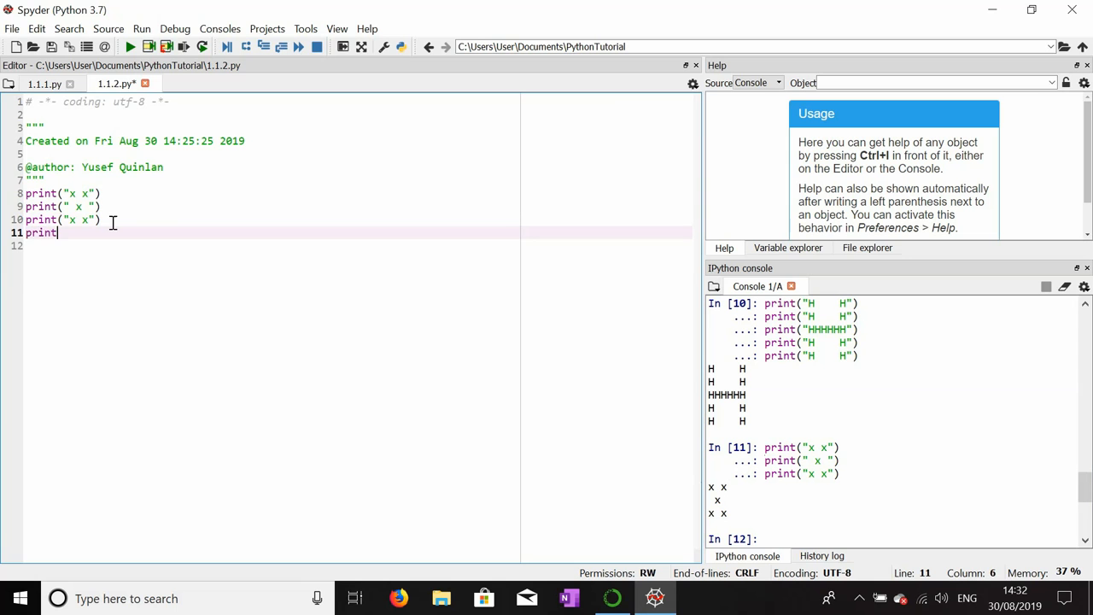
{"action": "type", "text": "("}
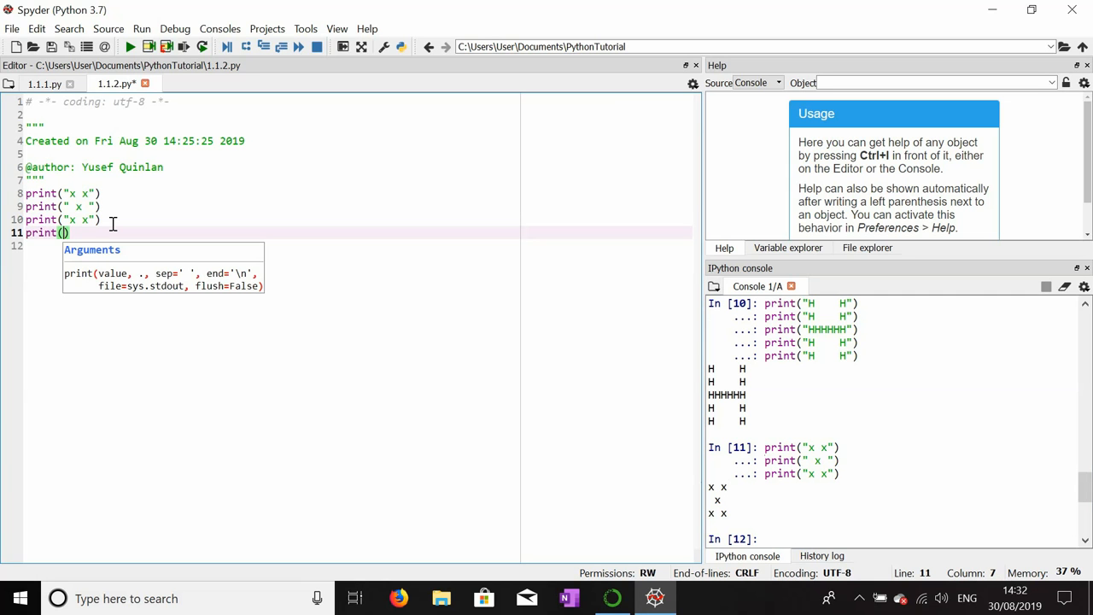
{"action": "type", "text": "99"}
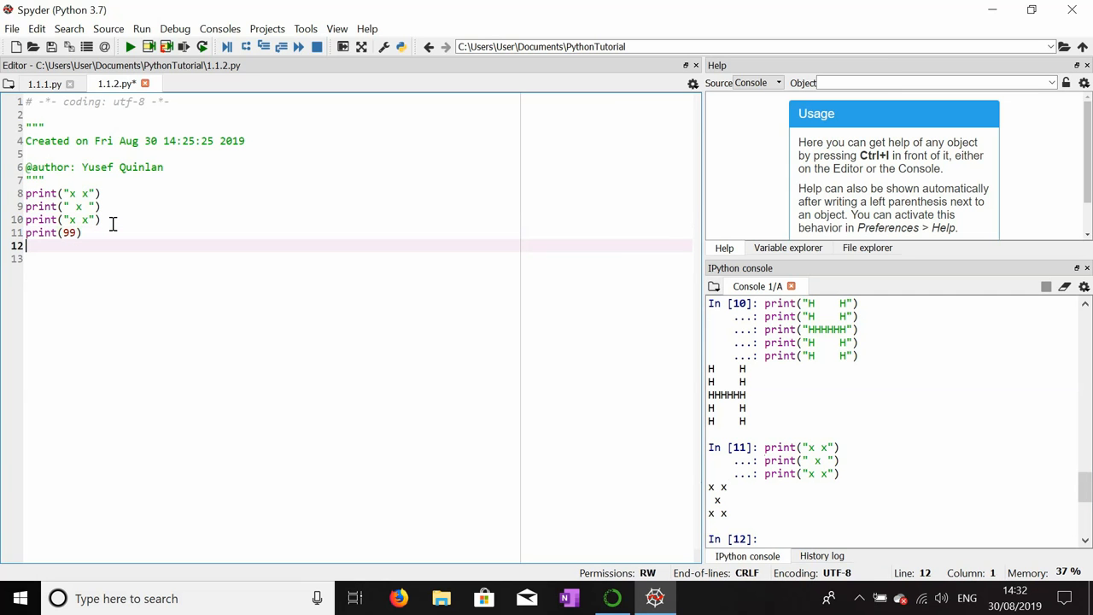
{"action": "type", "text": "print"}
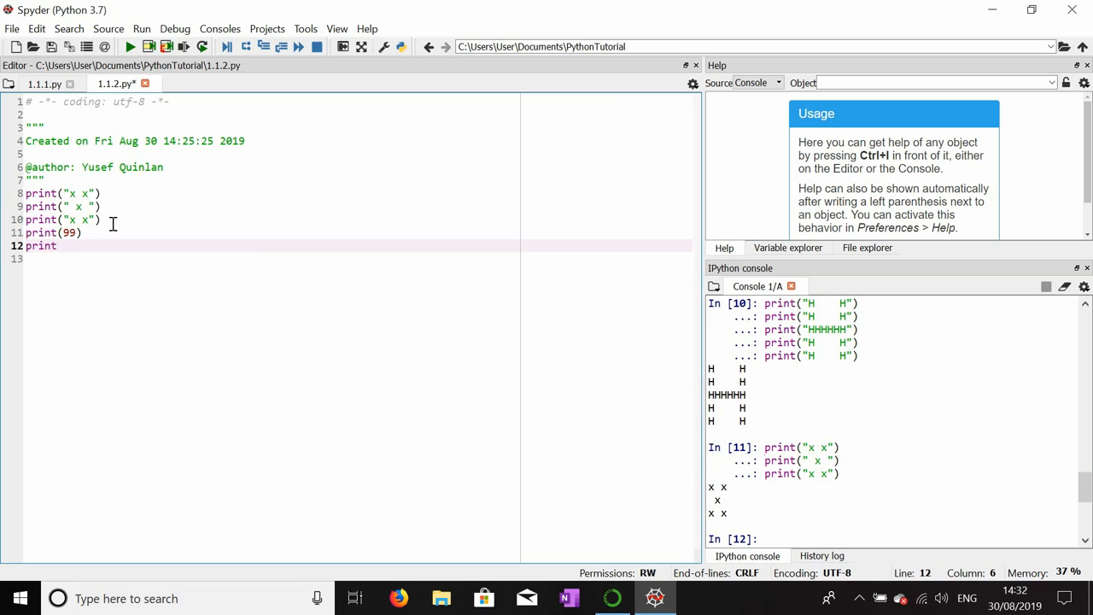
{"action": "type", "text": "(350)"}
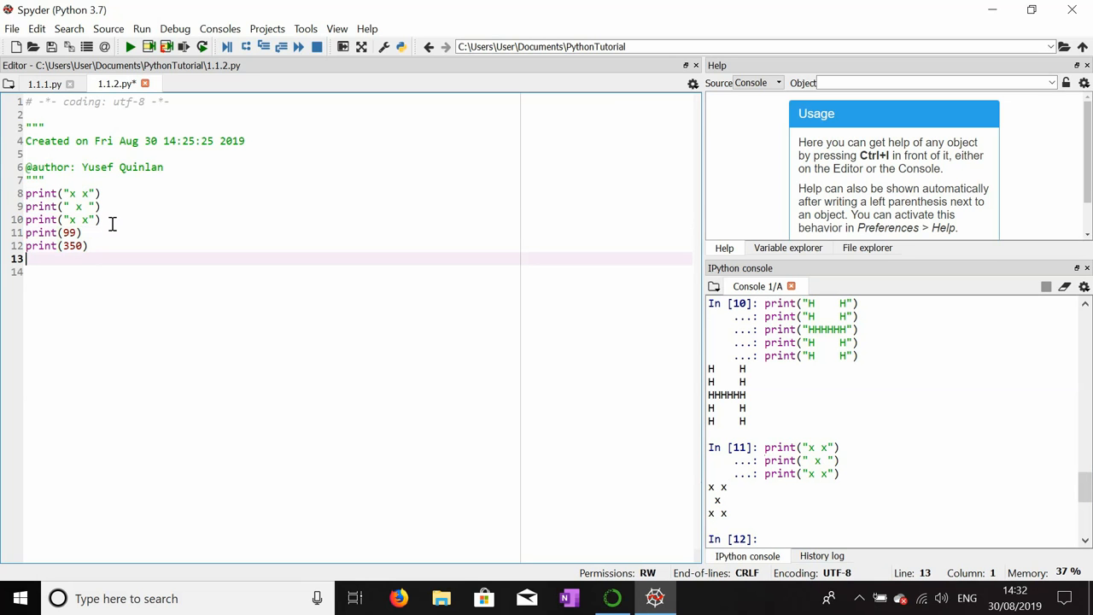
{"action": "type", "text": "print("}
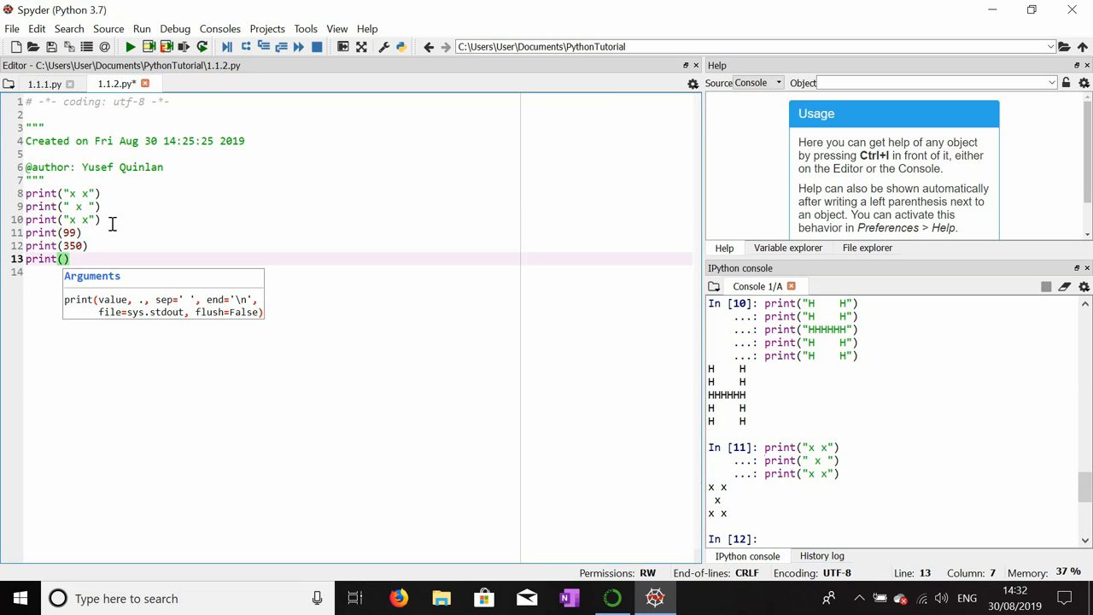
{"action": "type", "text": "350"}
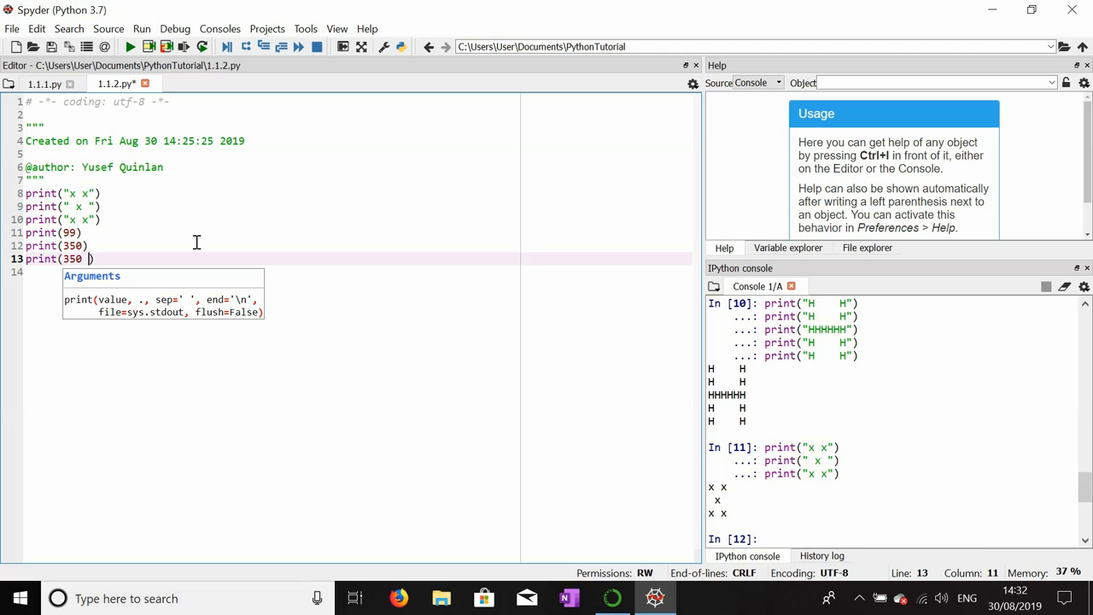
{"action": "type", "text": "+ 99"}
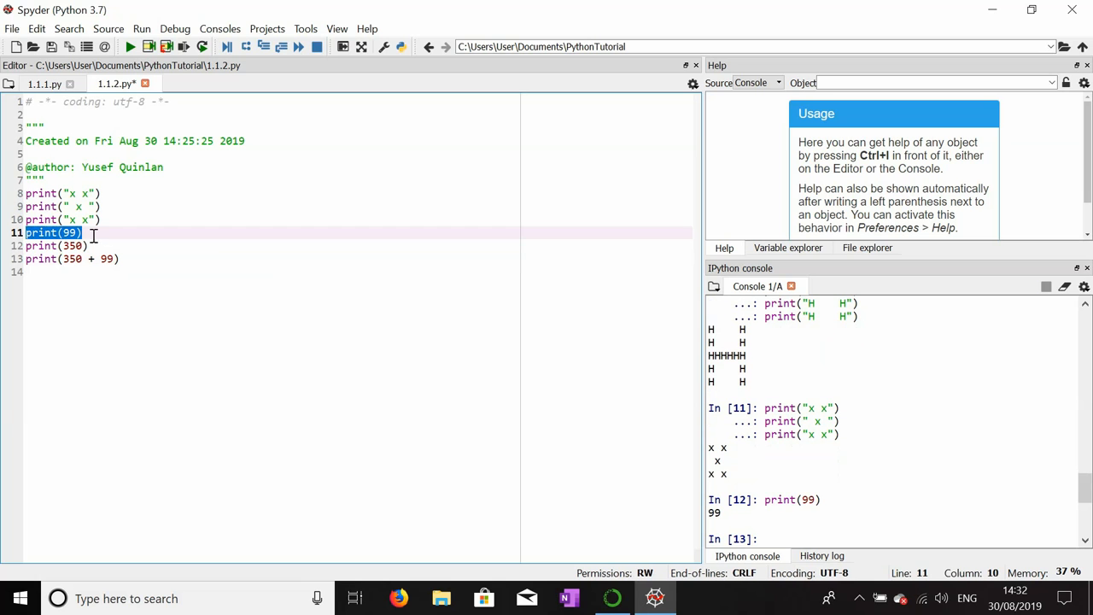
{"action": "left_click", "coordinate": [51, 246]}
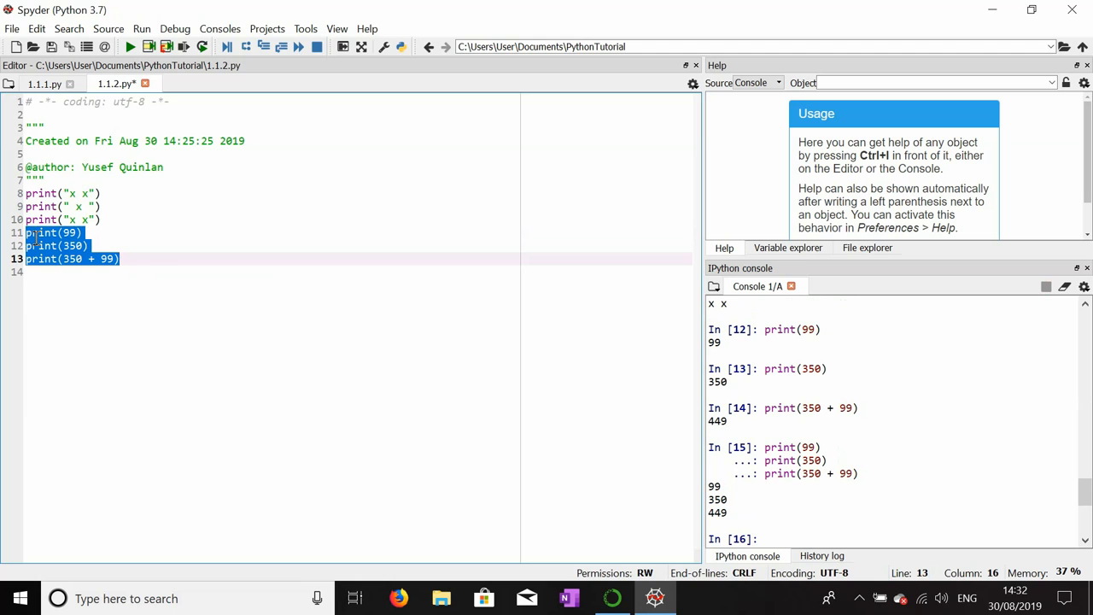
{"action": "left_click", "coordinate": [157, 259]}
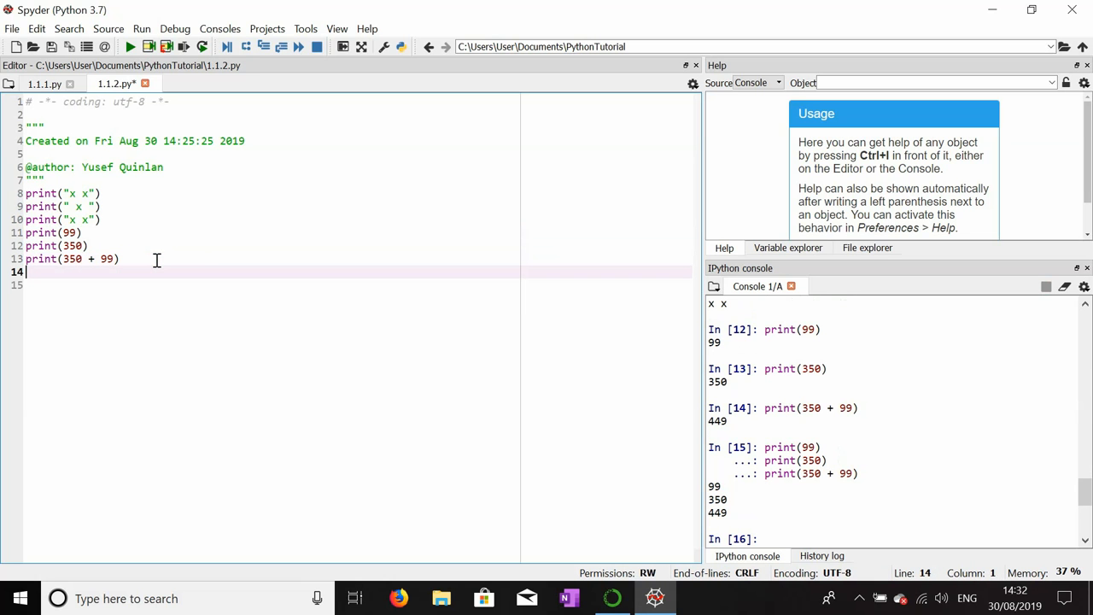
{"action": "mouse_move", "coordinate": [69, 218]}
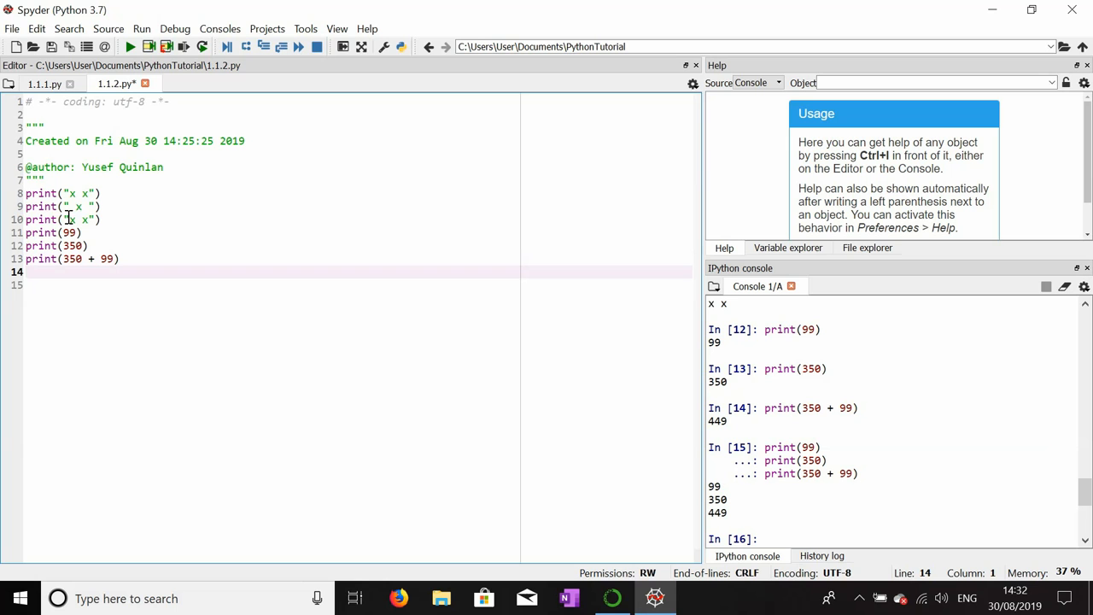
{"action": "mouse_move", "coordinate": [116, 278]}
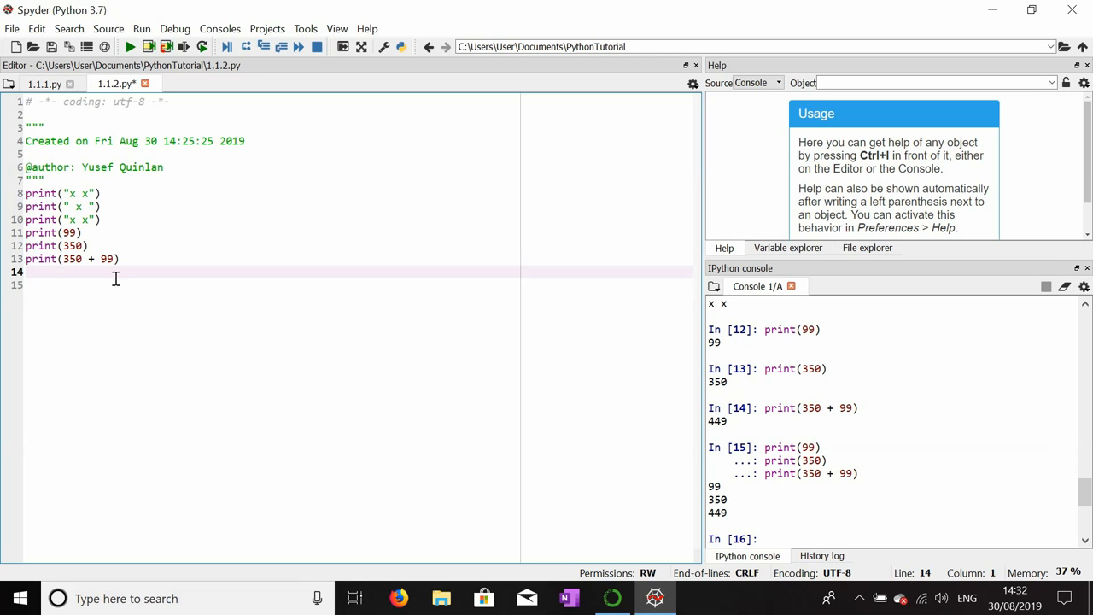
Type print("Dave" + "is a funny person") on line 14, run it, and mark the second string.
{"action": "type", "text": "pr"}
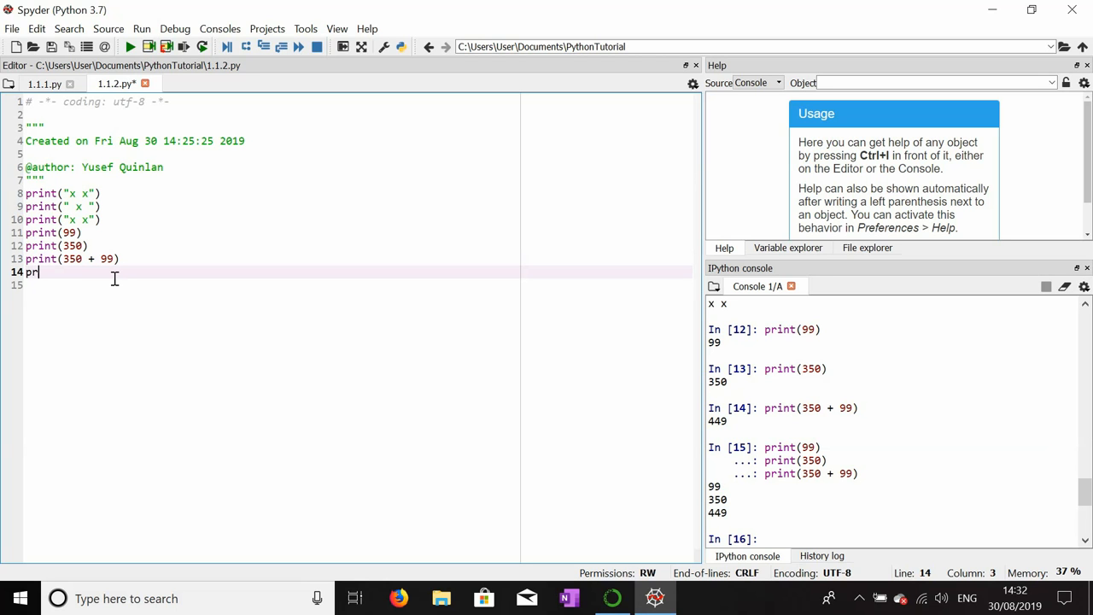
{"action": "type", "text": "int("}
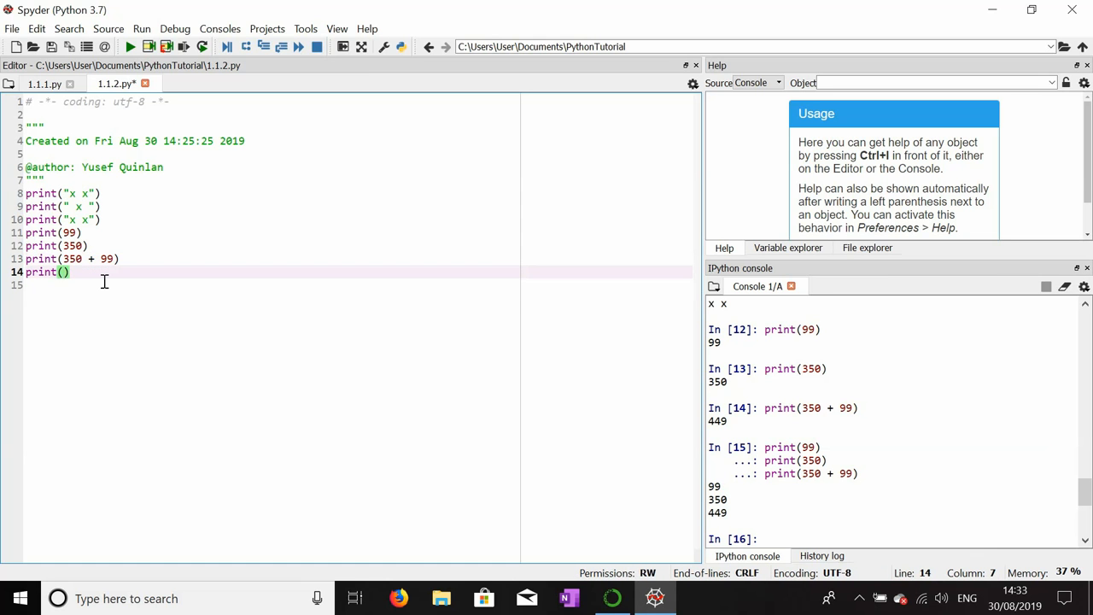
{"action": "type", "text": "D\""}
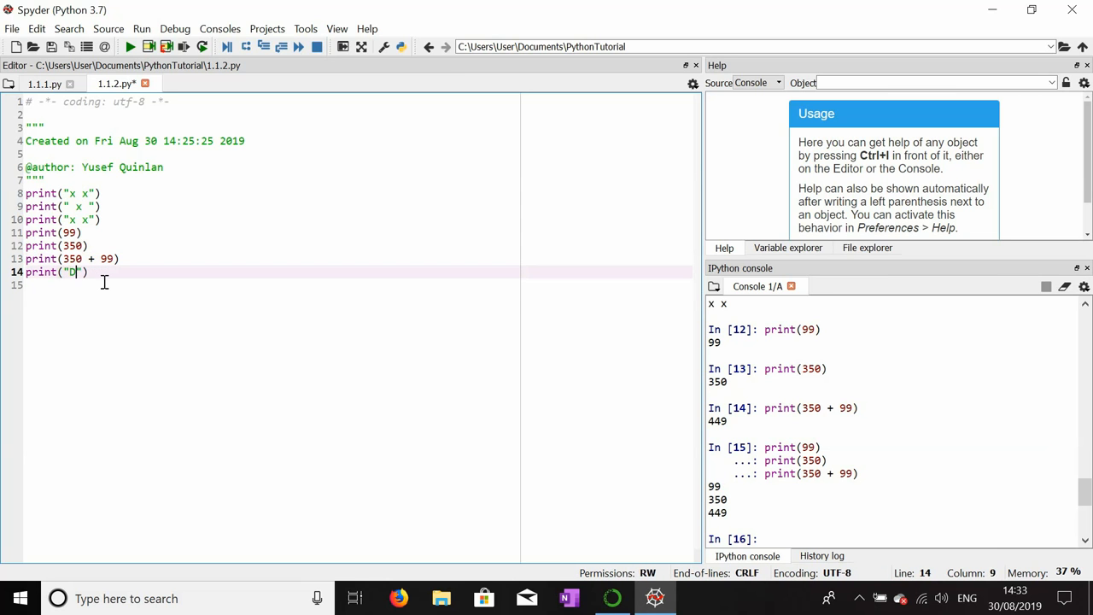
{"action": "type", "text": "ave"}
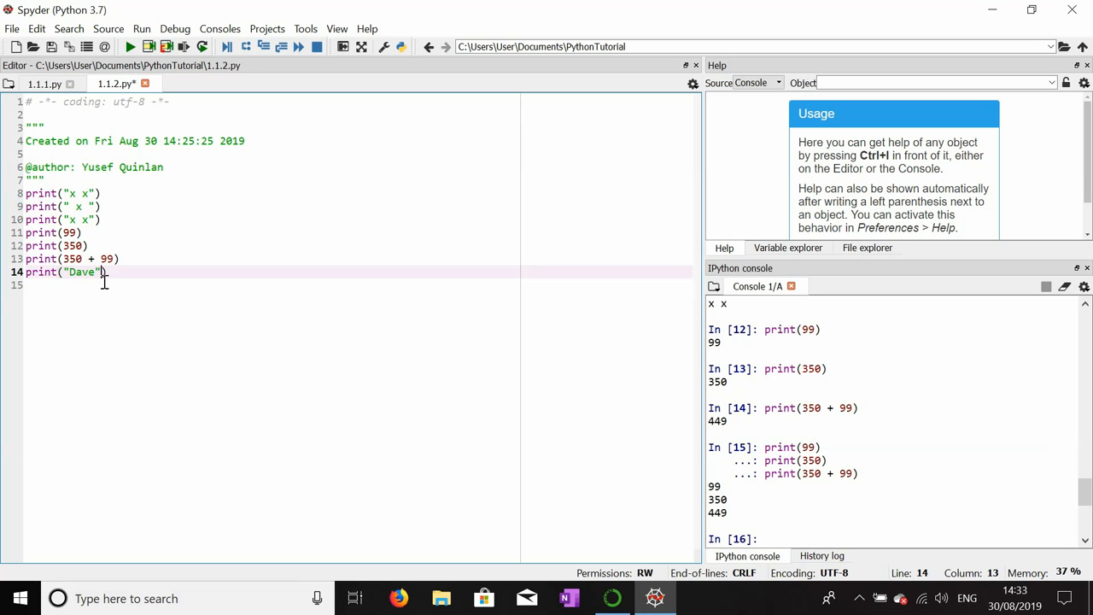
{"action": "type", "text": "+ \"is a"}
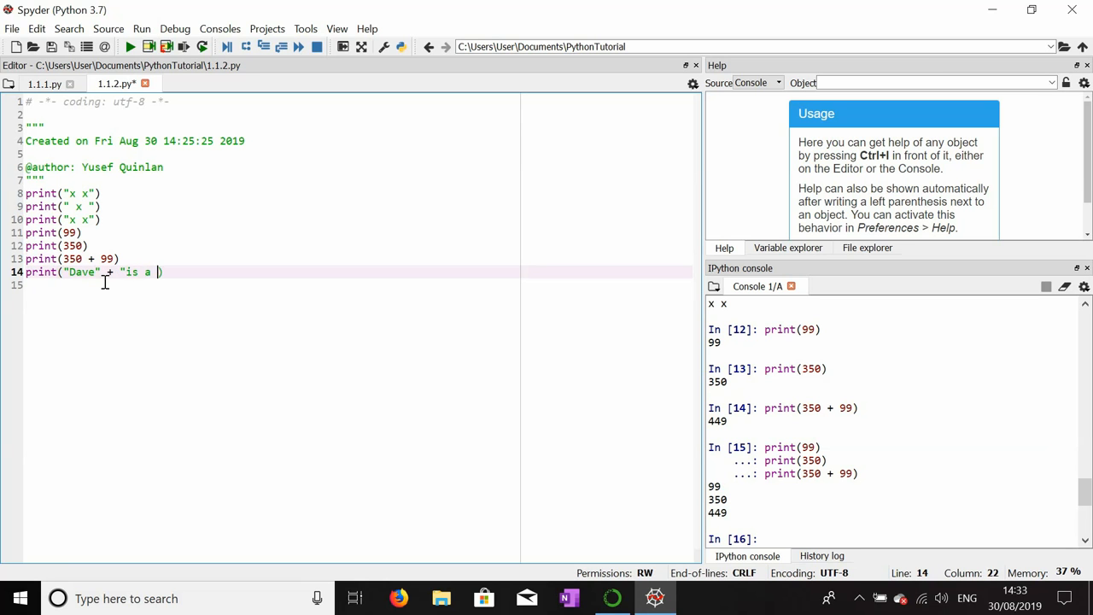
{"action": "type", "text": "funny perso"}
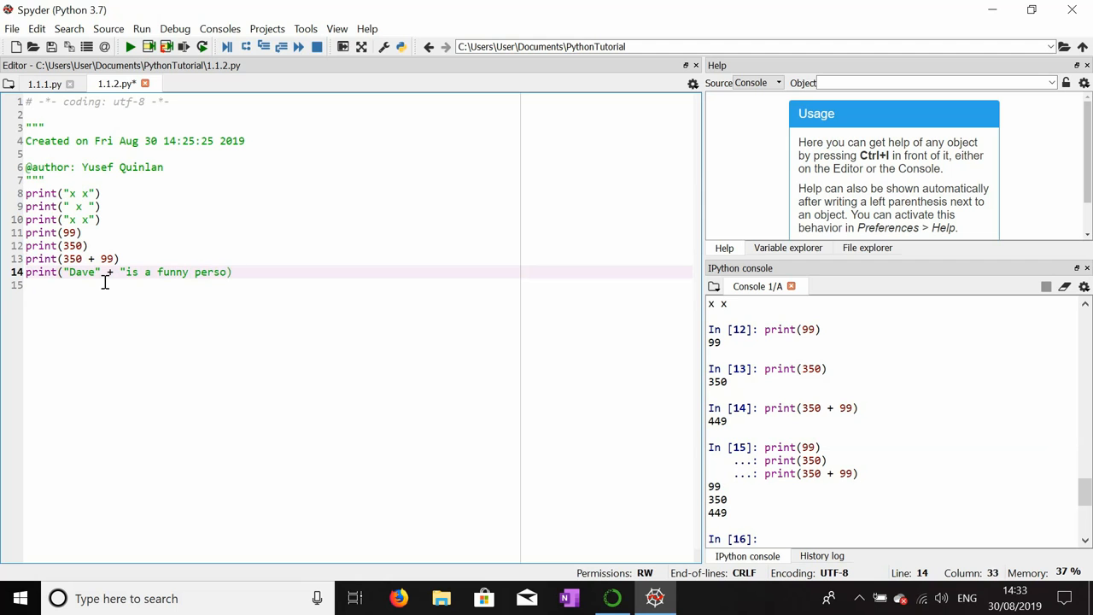
{"action": "type", "text": "n\""}
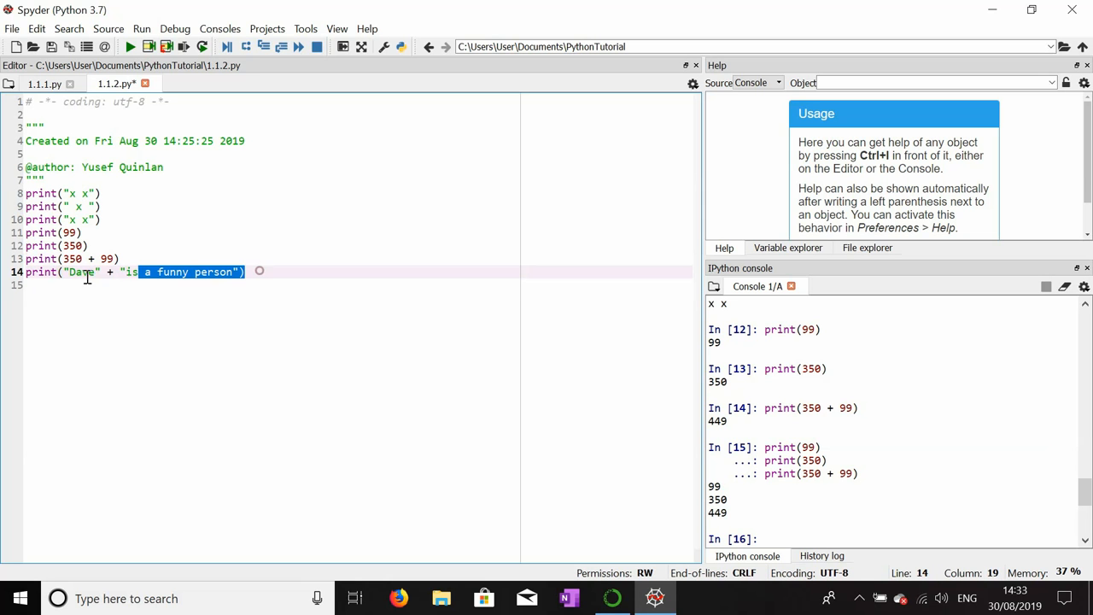
{"action": "key", "text": "f9"}
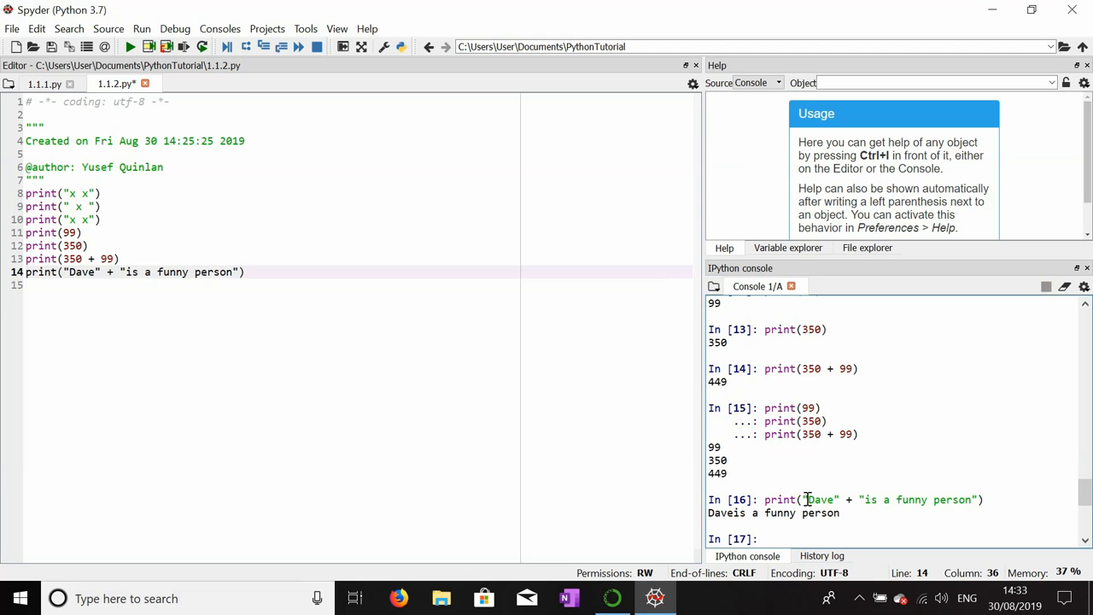
{"action": "left_click_drag", "start_coordinate": [865, 499], "coordinate": [975, 500]}
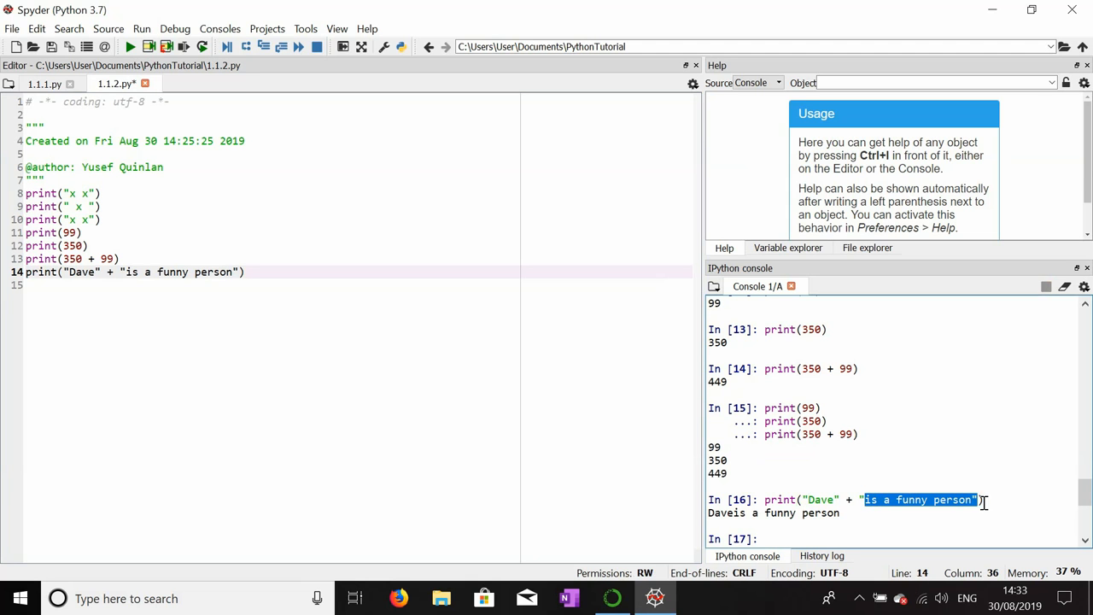
{"action": "mouse_move", "coordinate": [758, 515]}
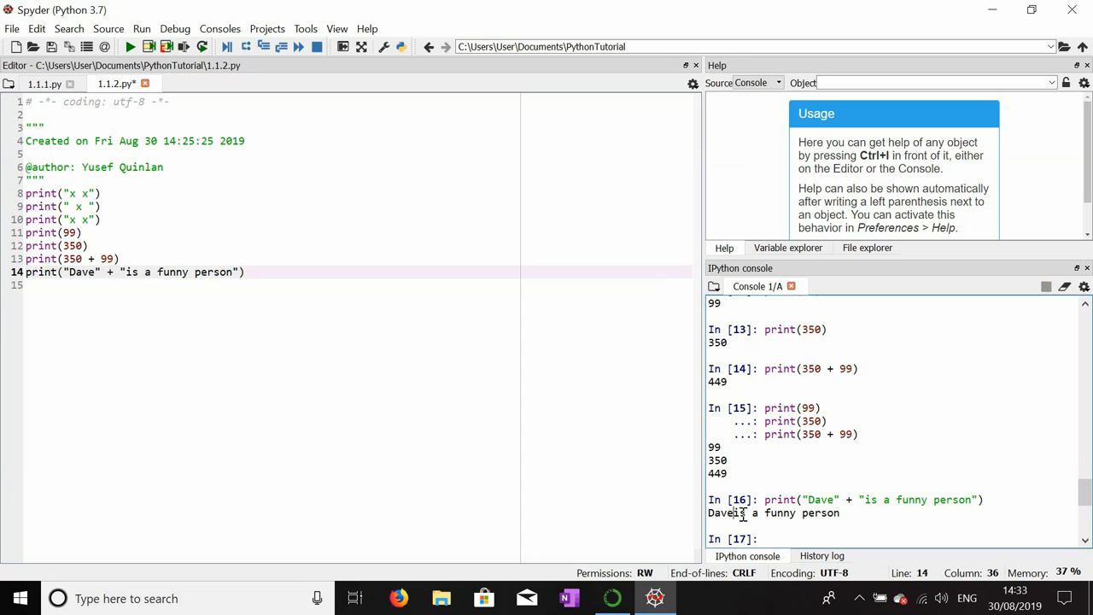
{"action": "mouse_move", "coordinate": [748, 517]}
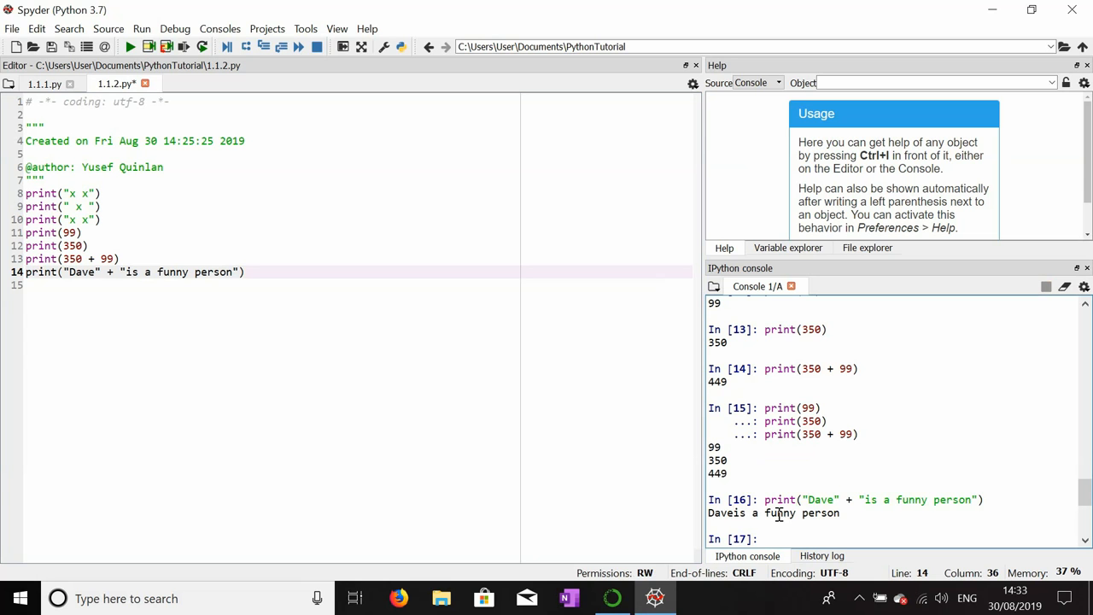
{"action": "mouse_move", "coordinate": [846, 498]}
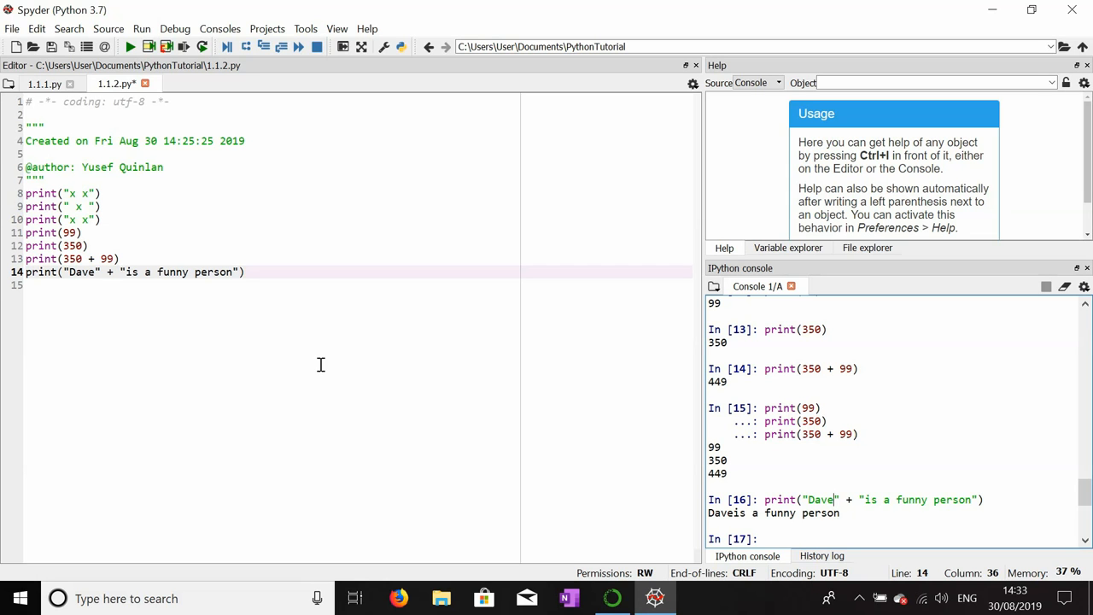
Add a space before 'is' on line 14, rerun it, and start line 15.
{"action": "left_click", "coordinate": [99, 272]}
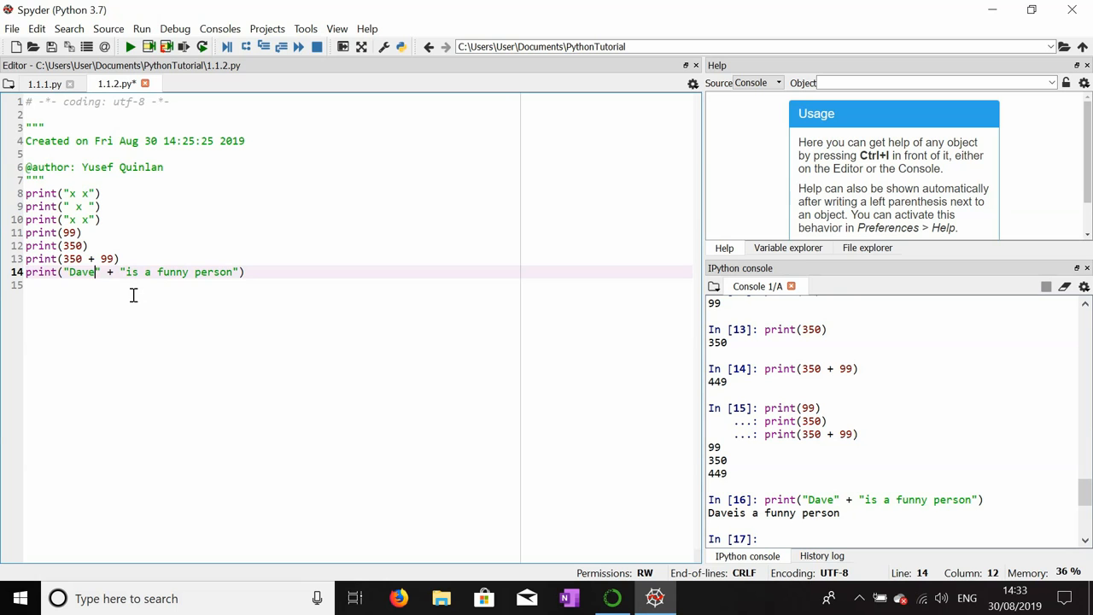
{"action": "mouse_move", "coordinate": [99, 272]}
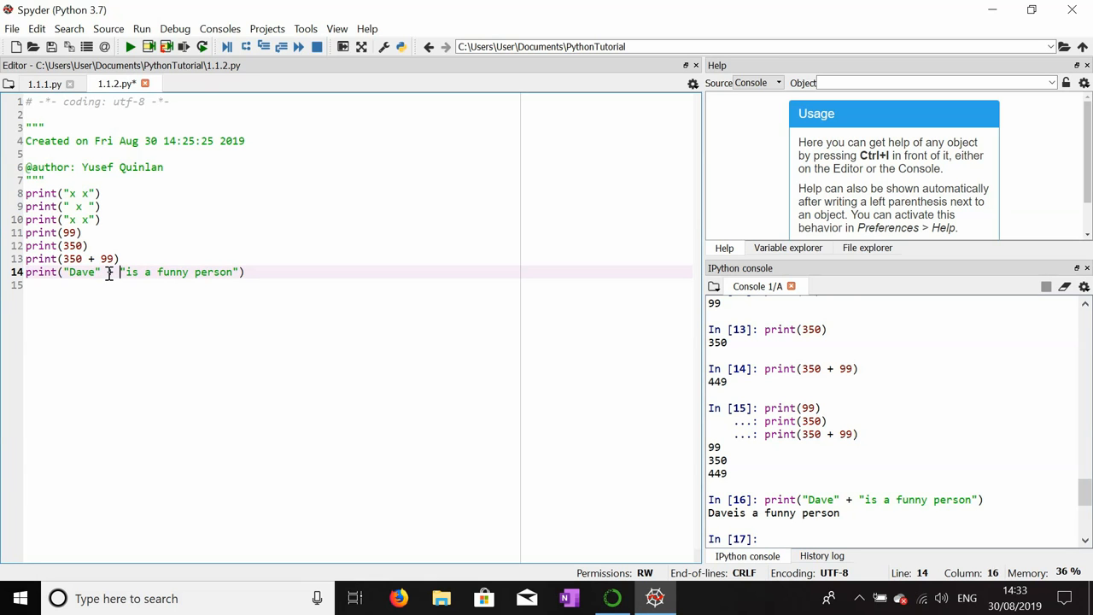
{"action": "type", "text": "\" \""}
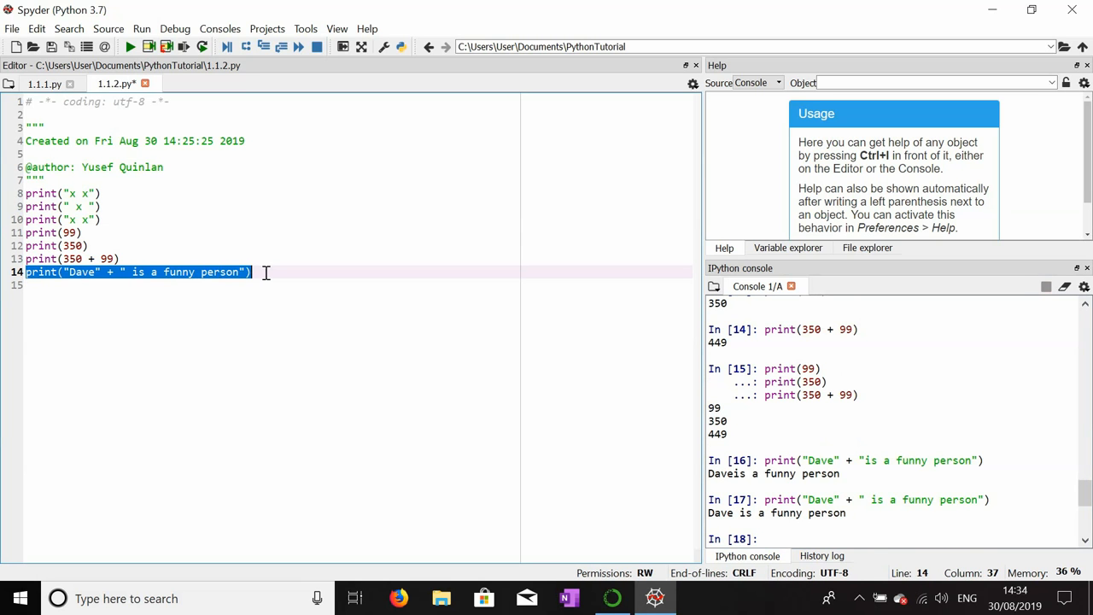
{"action": "key", "text": "enter"}
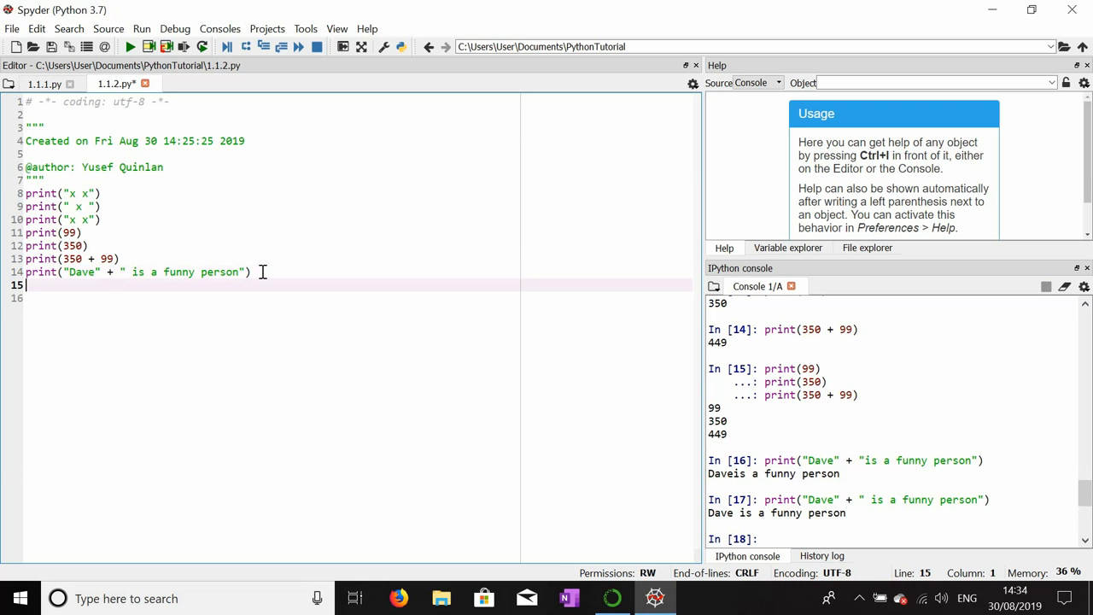
Type print("^^" + ":p" + " " + "red") on line 15, run it, and begin another print line.
{"action": "type", "text": "print"}
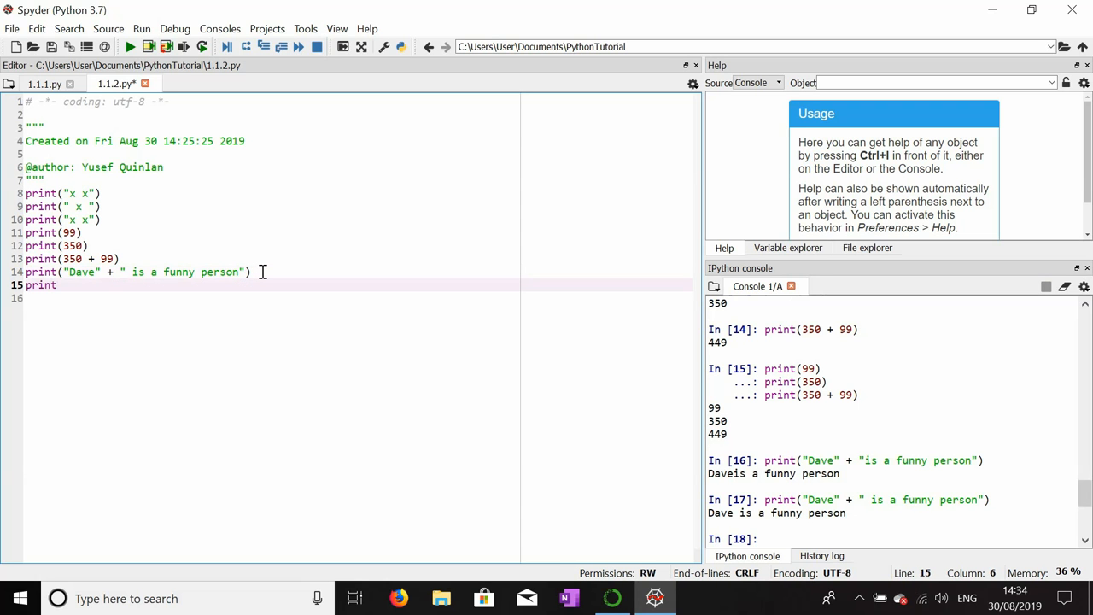
{"action": "type", "text": "(\"\")"}
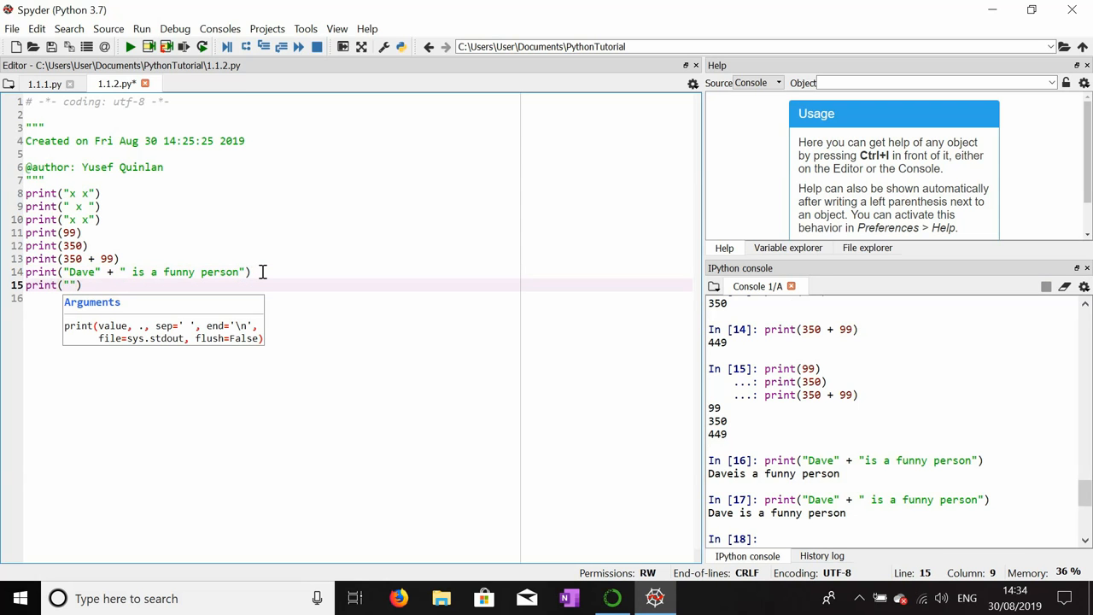
{"action": "type", "text": "^"}
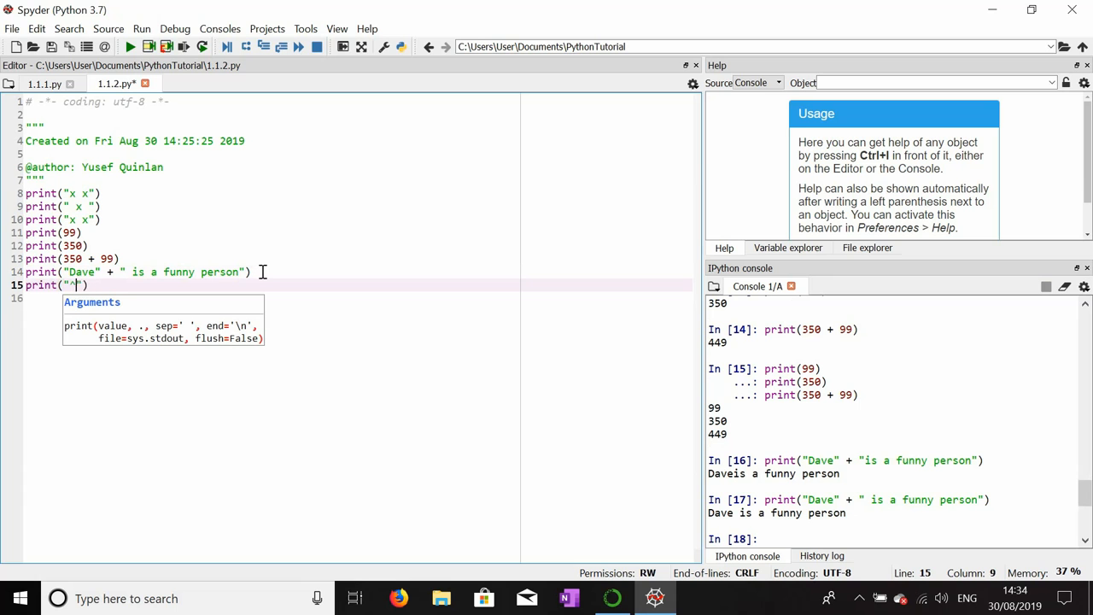
{"action": "type", "text": "^"}
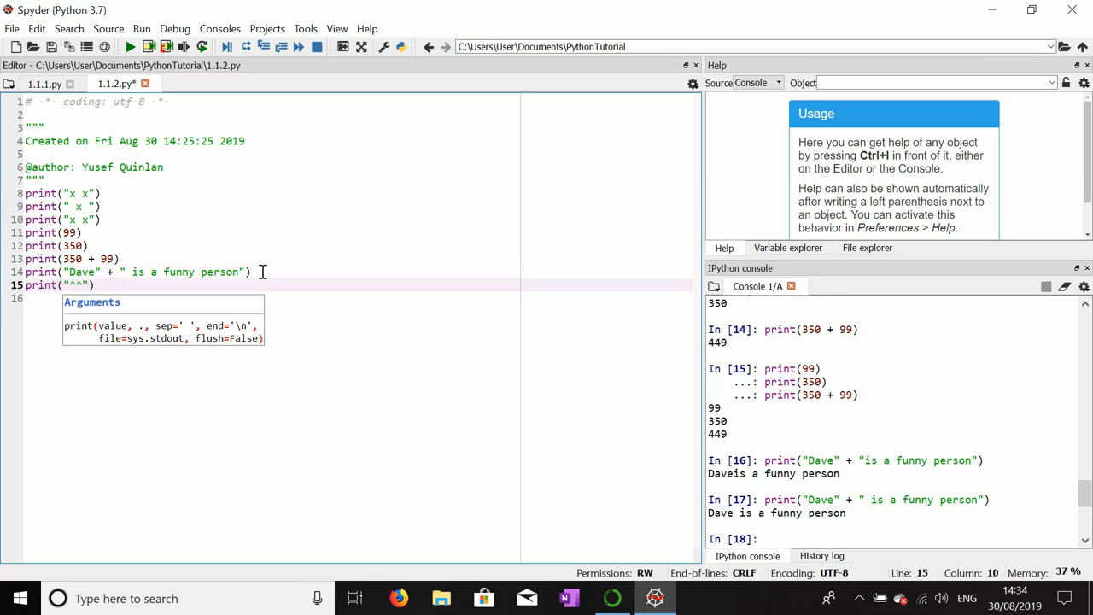
{"action": "type", "text": "+)"}
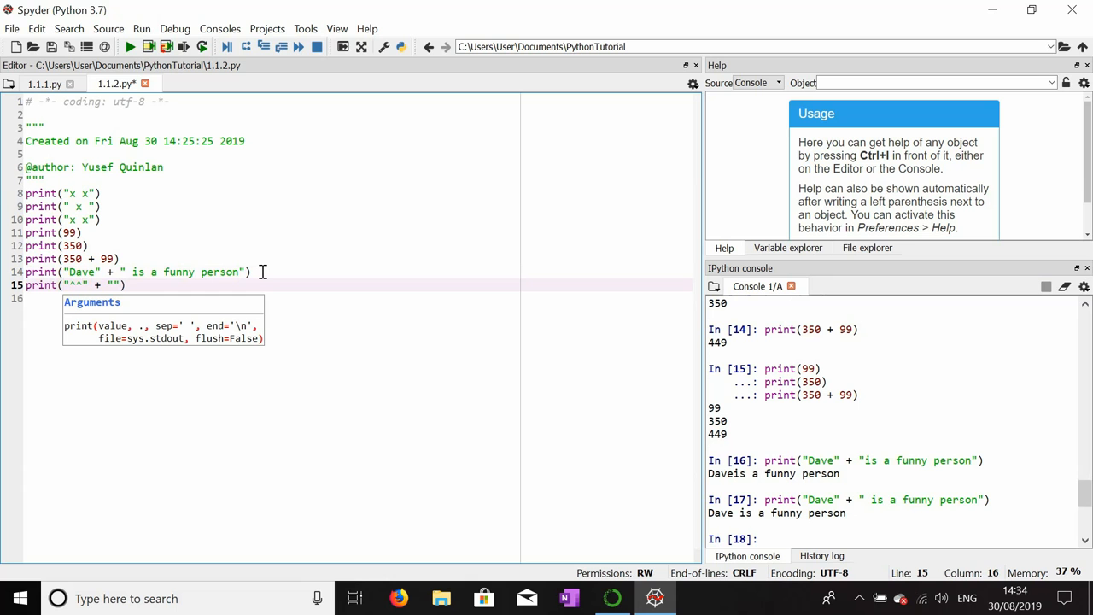
{"action": "type", "text": ":"}
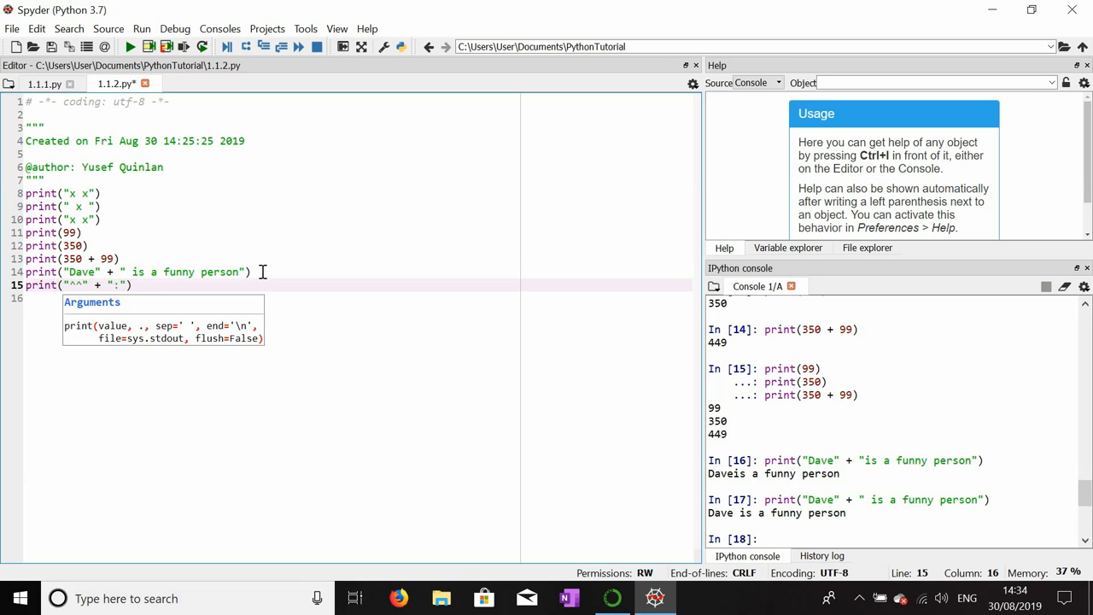
{"action": "type", "text": "p"}
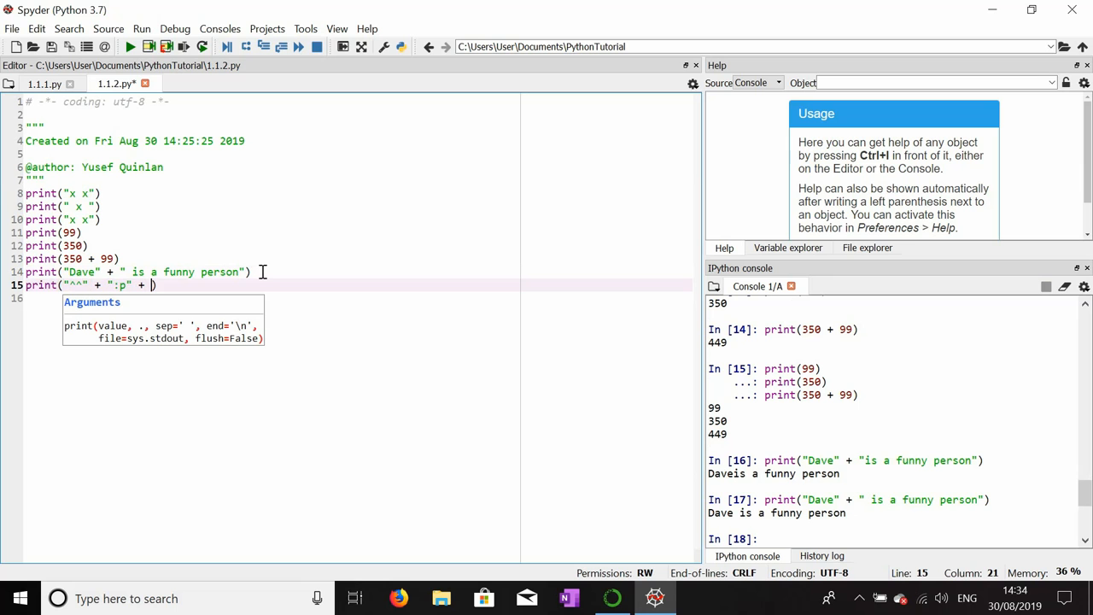
{"action": "type", "text": "\""}
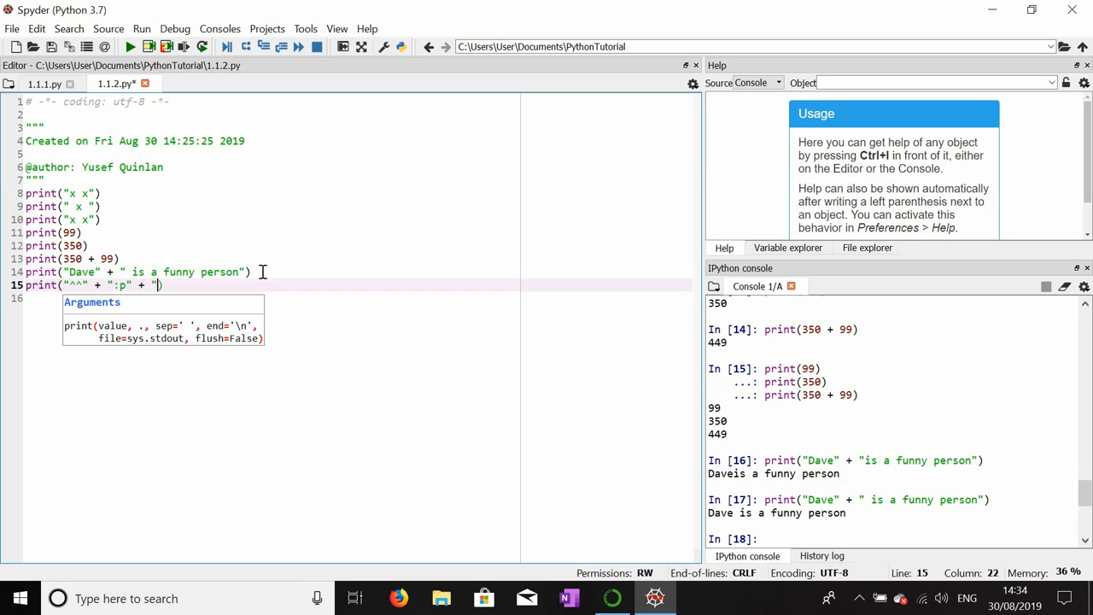
{"action": "type", "text": "\"    \" +"}
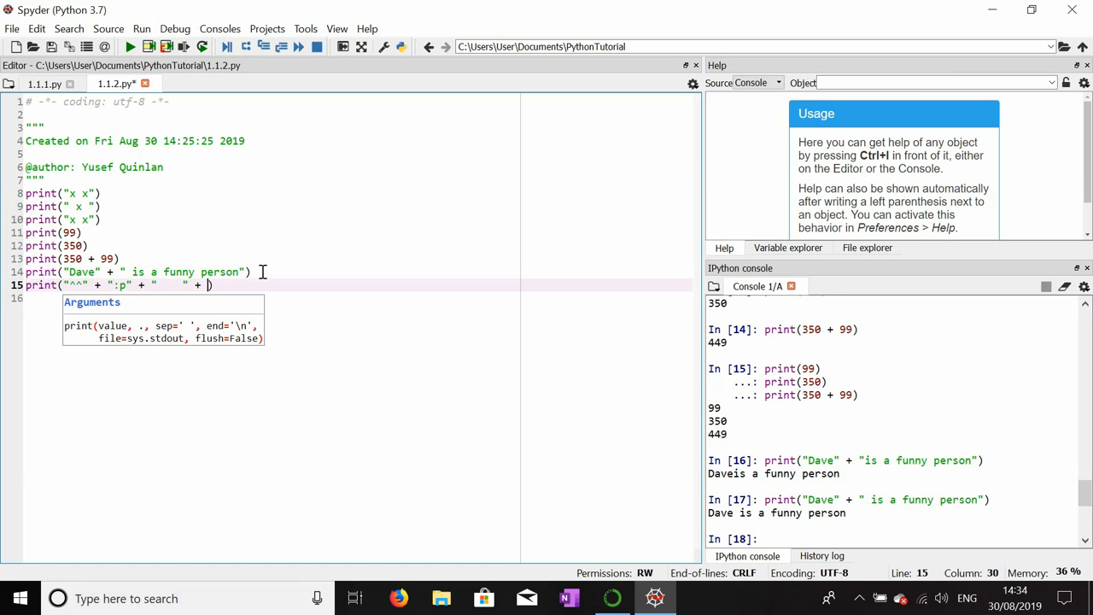
{"action": "type", "text": "re"}
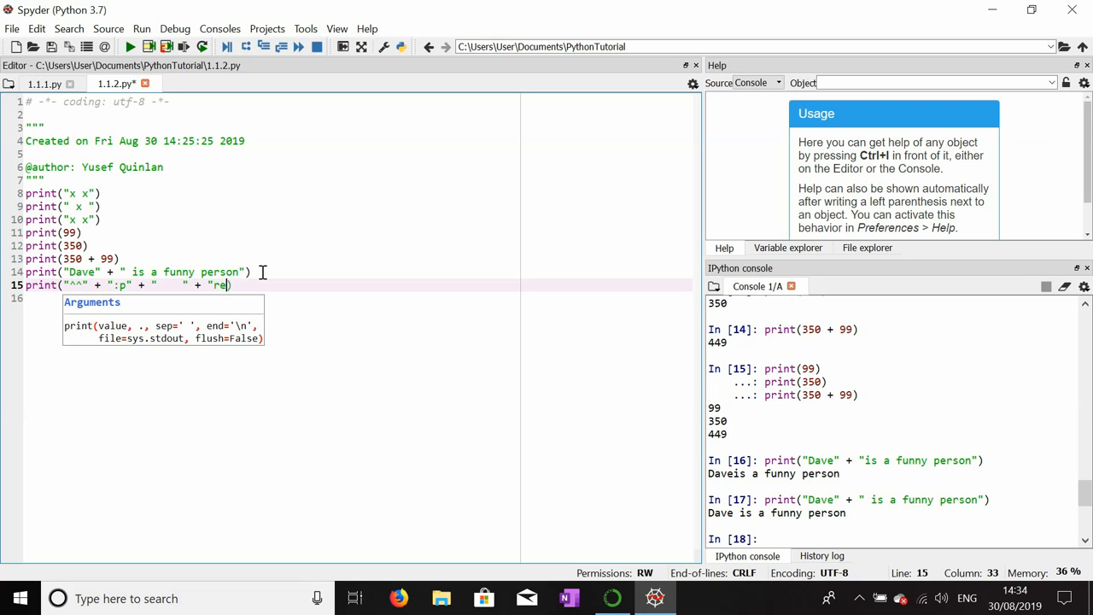
{"action": "type", "text": "d"}
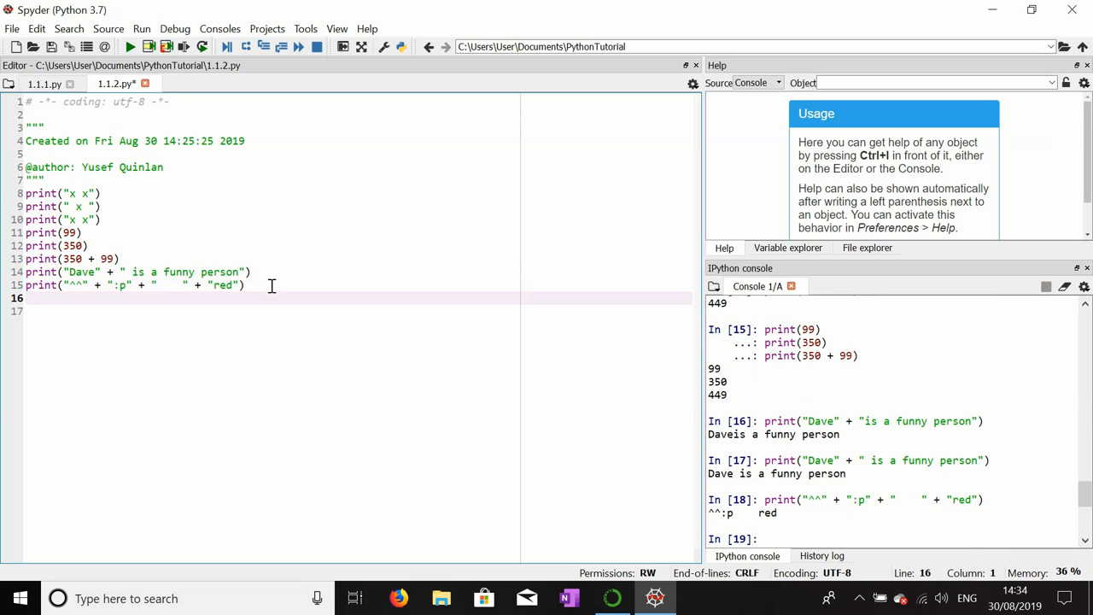
{"action": "type", "text": "print"}
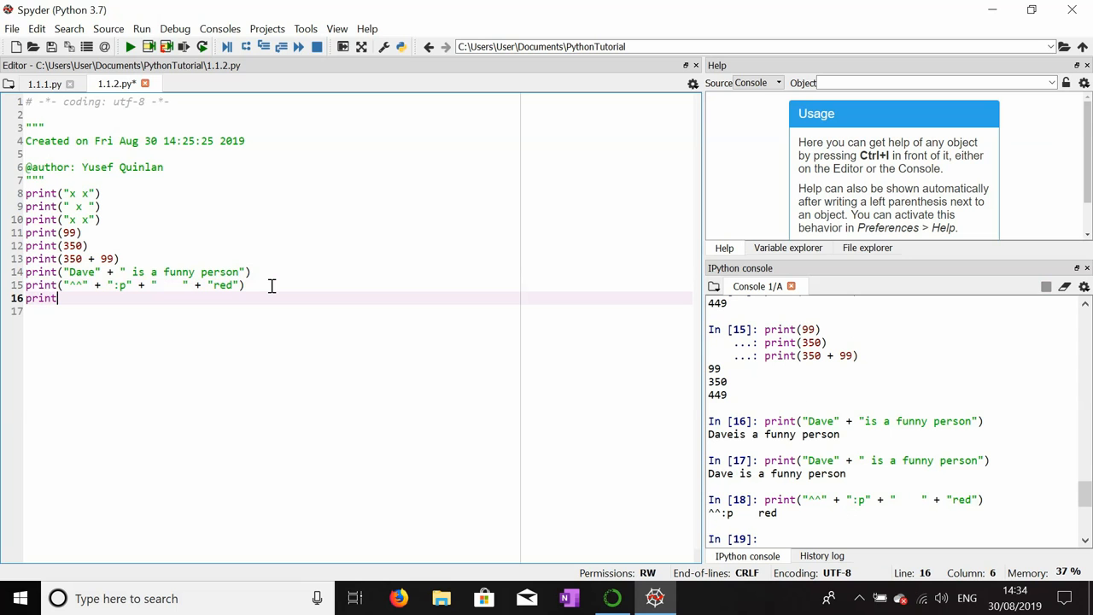
Run print("Jerry sprongar" + 99) for a TypeError, then quote 99 and rerun.
{"action": "type", "text": "(\"\")"}
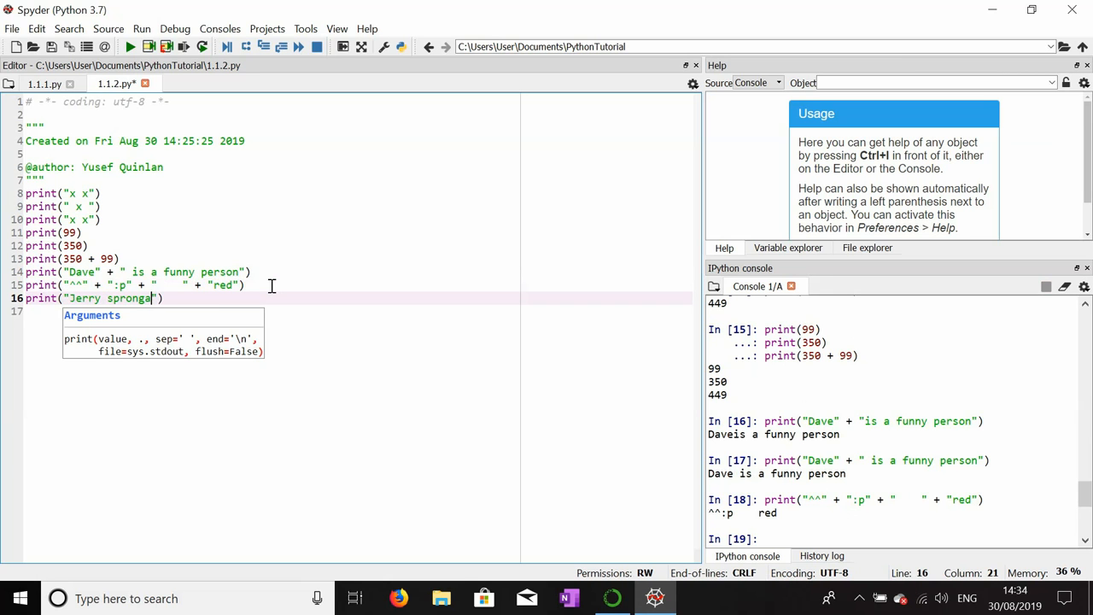
{"action": "type", "text": "r"}
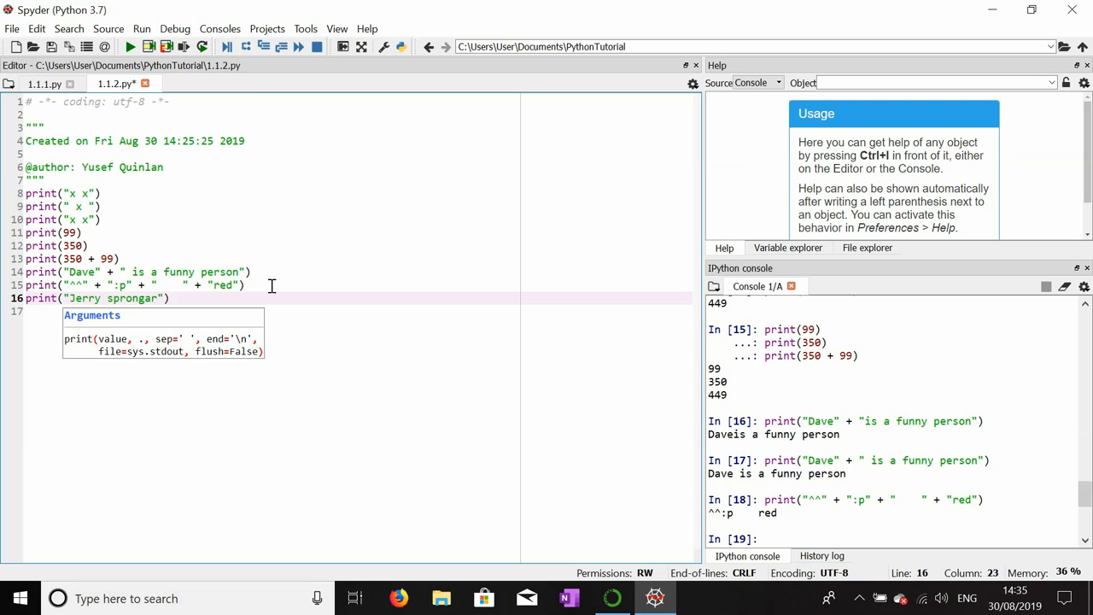
{"action": "type", "text": "+ 99"}
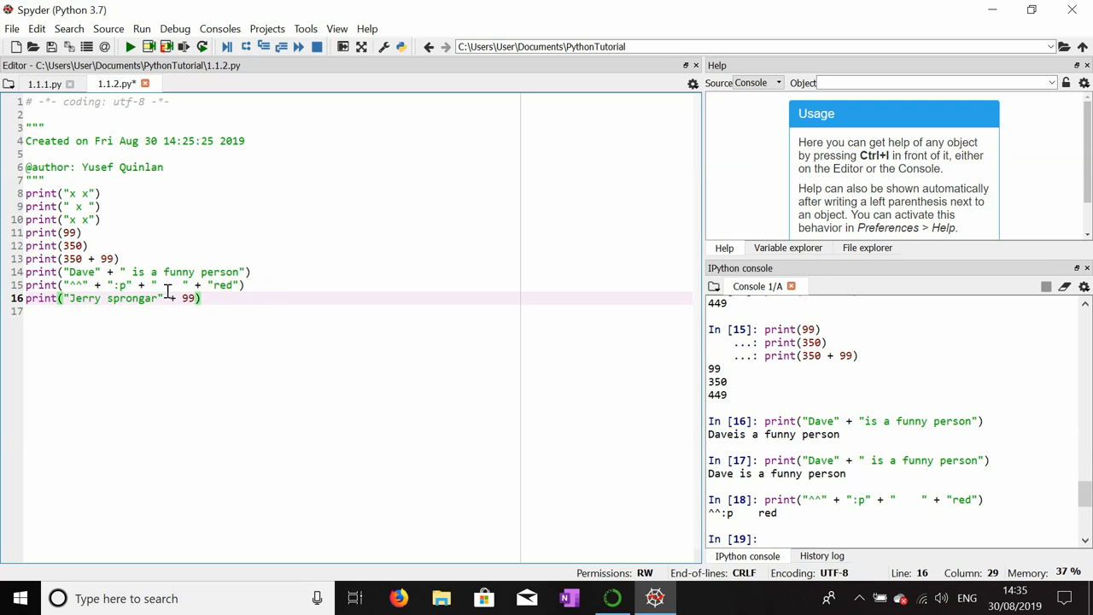
{"action": "triple_click", "coordinate": [111, 298]}
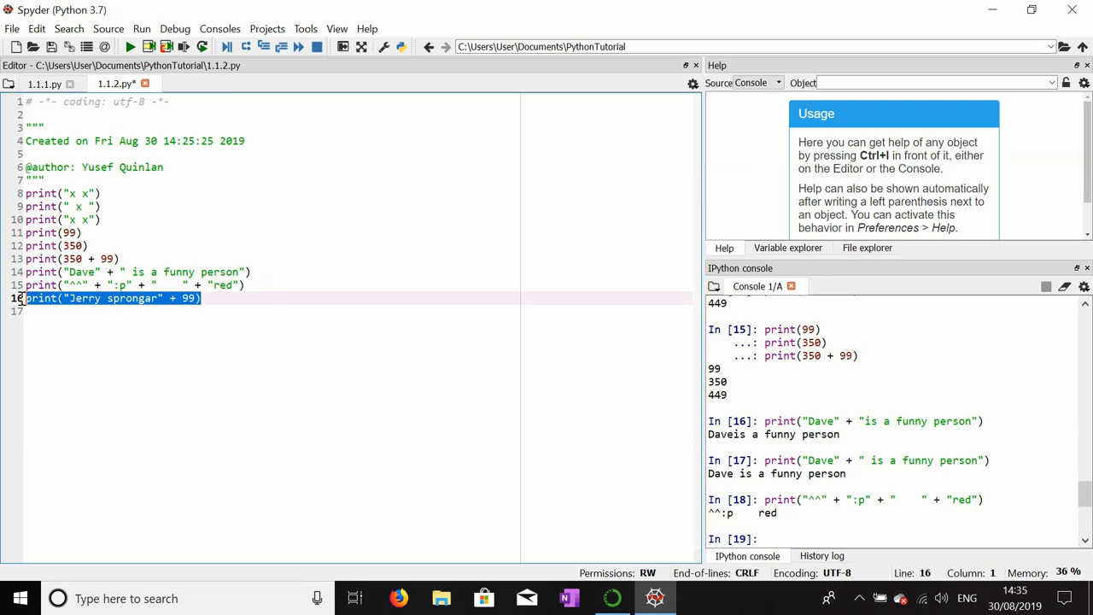
{"action": "mouse_move", "coordinate": [288, 316]}
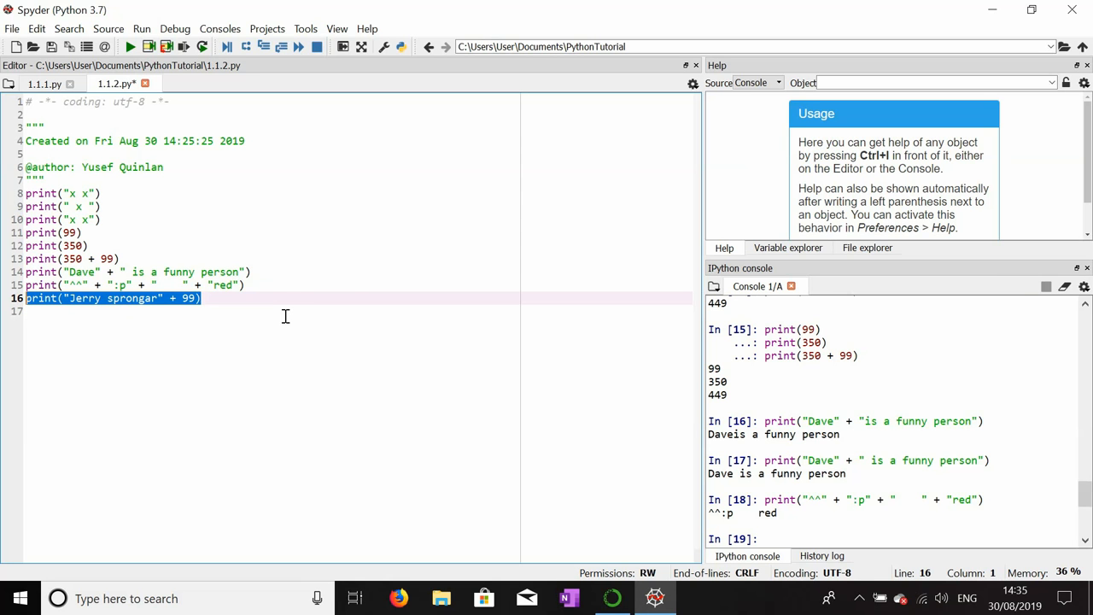
{"action": "key", "text": "f9"}
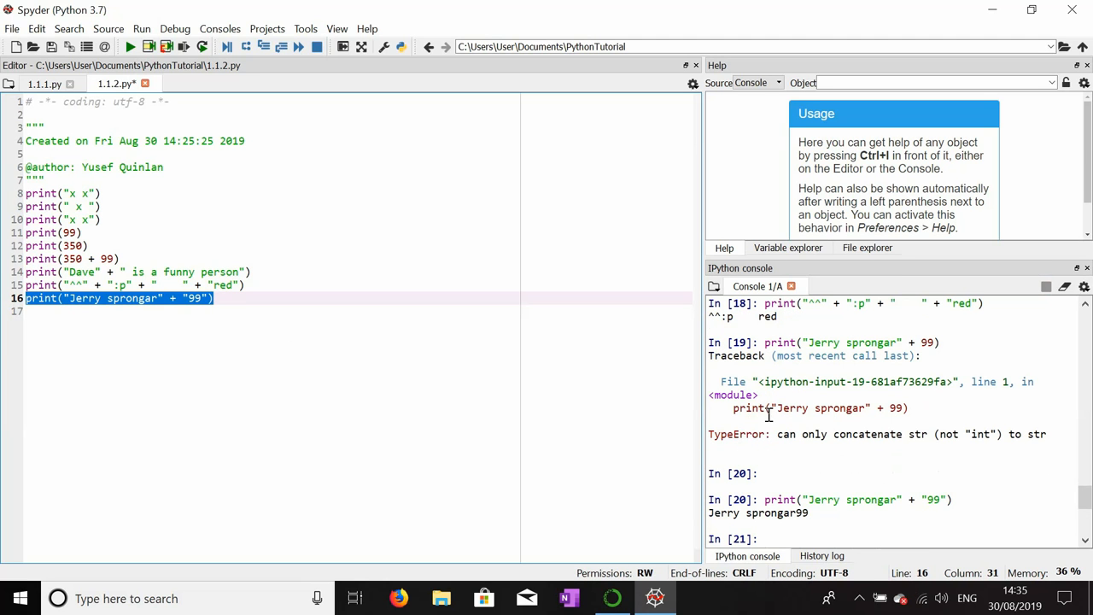
{"action": "left_click", "coordinate": [216, 298]}
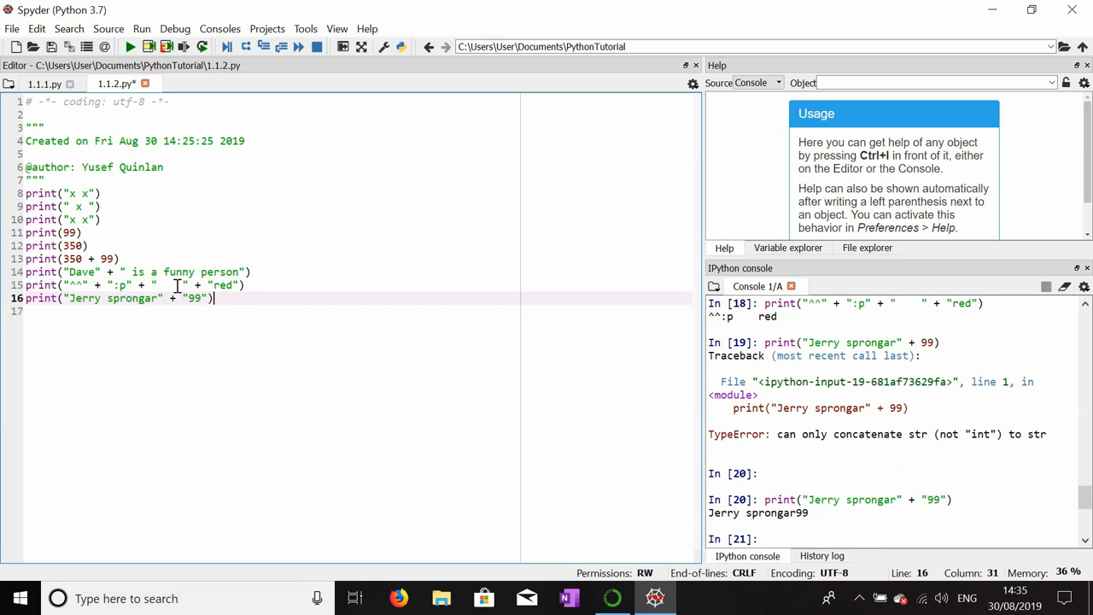
{"action": "key", "text": "enter"}
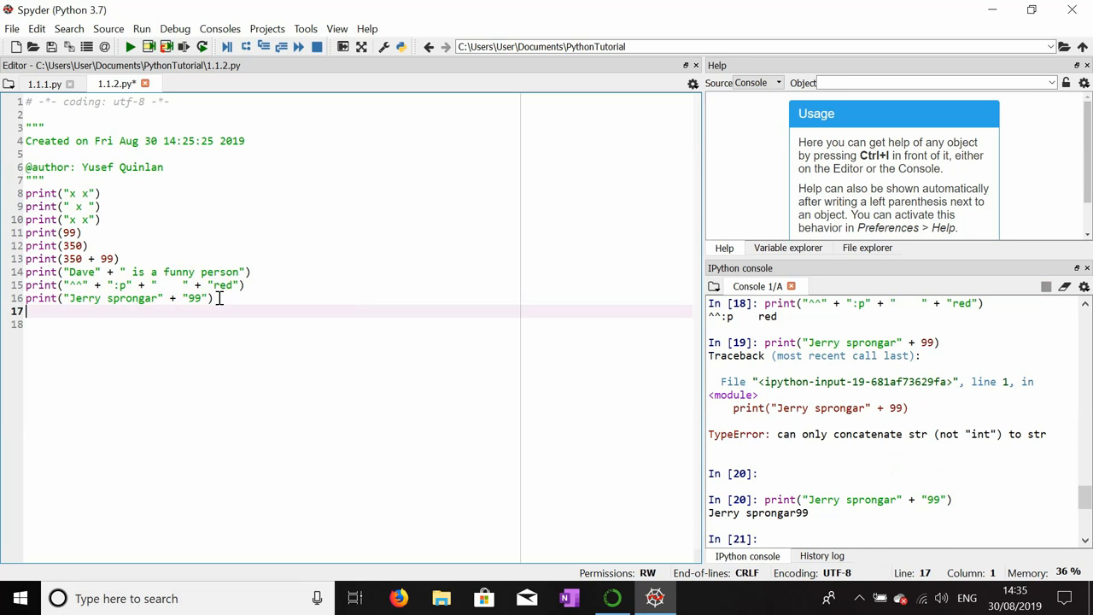
Type Print("danny") with a capital P on line 17 and run it for a NameError.
{"action": "type", "text": "P"}
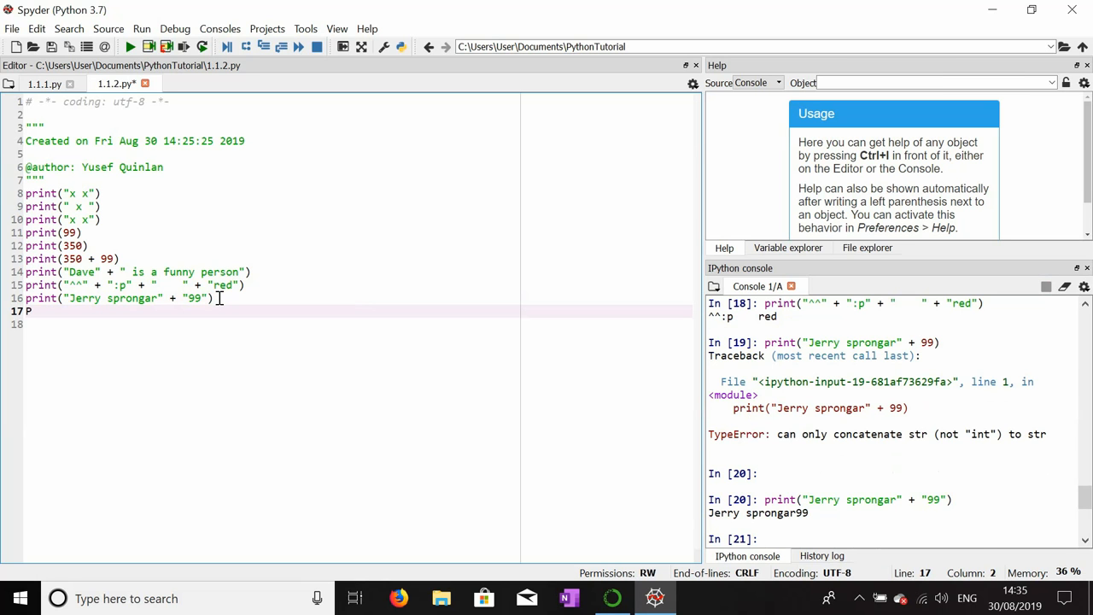
{"action": "type", "text": "rint"}
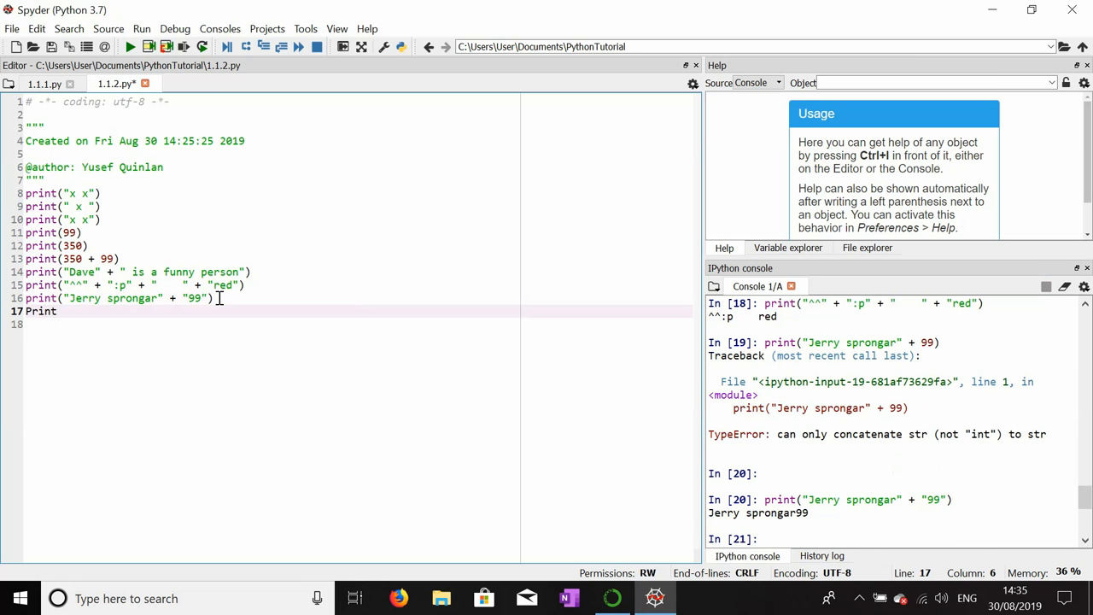
{"action": "type", "text": "(\"\")"}
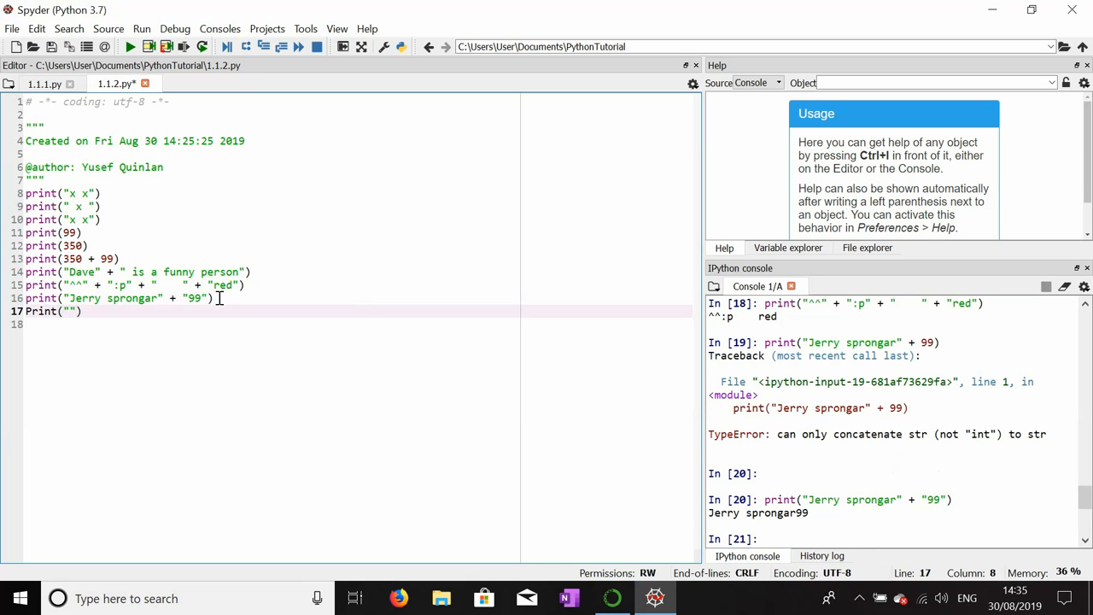
{"action": "type", "text": "danny"}
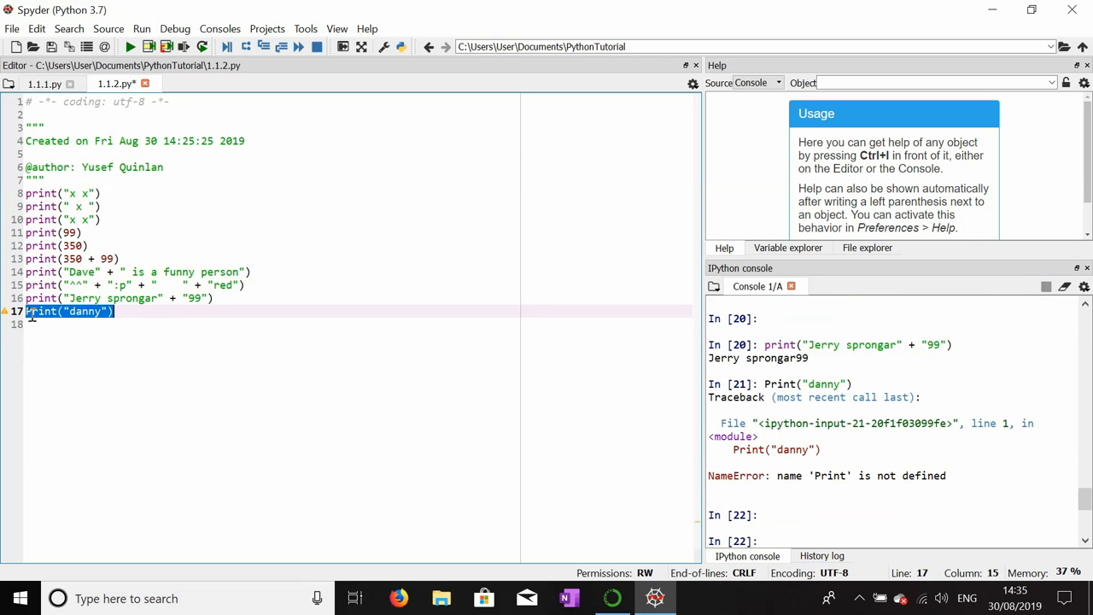
{"action": "left_click", "coordinate": [32, 311]}
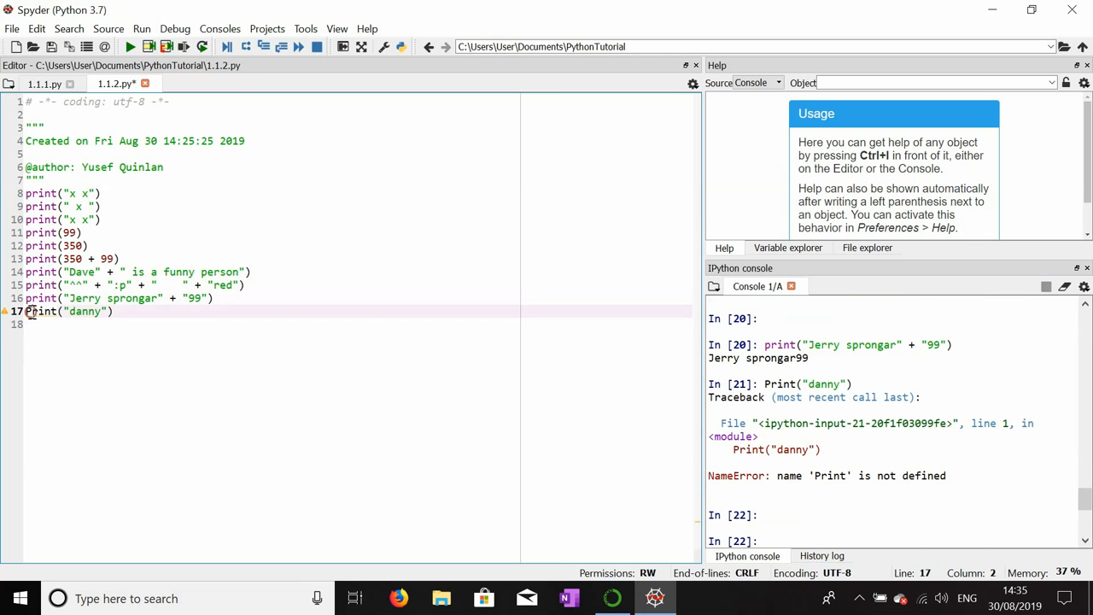
{"action": "double_click", "coordinate": [41, 310]}
{"action": "type", "text": "p"}
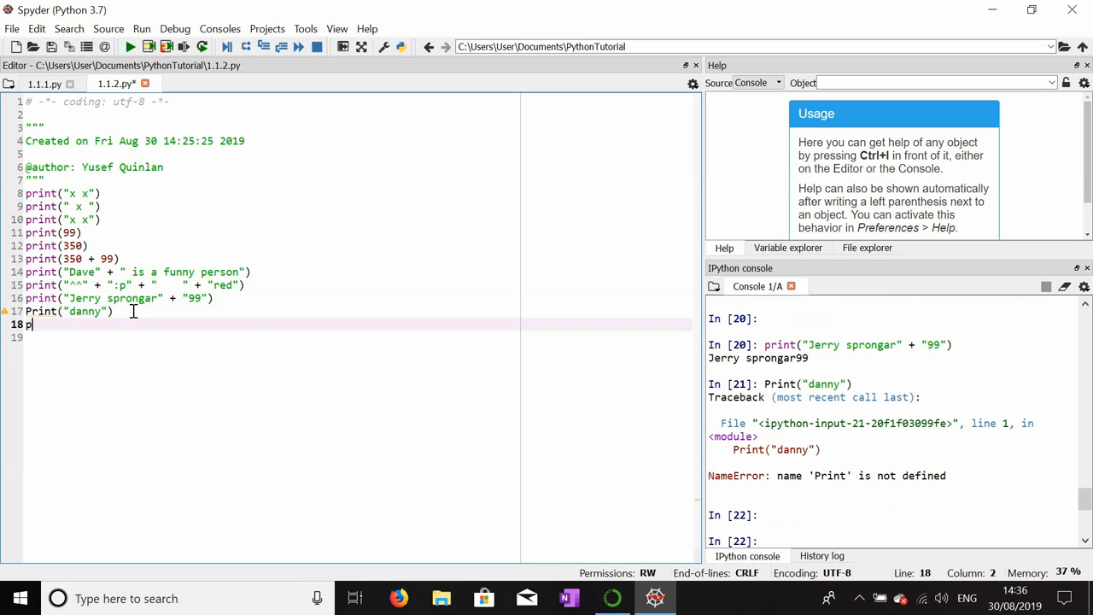
Type print("gor" without a closing bracket on line 18, run it, and start line 19.
{"action": "type", "text": "rint("}
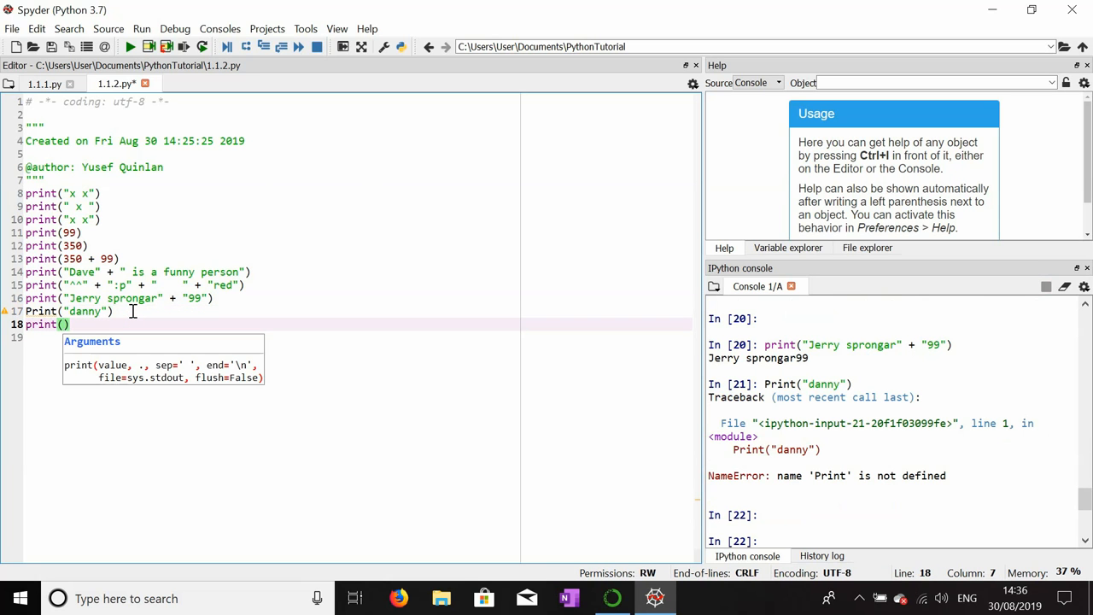
{"action": "key", "text": "BackSpace"}
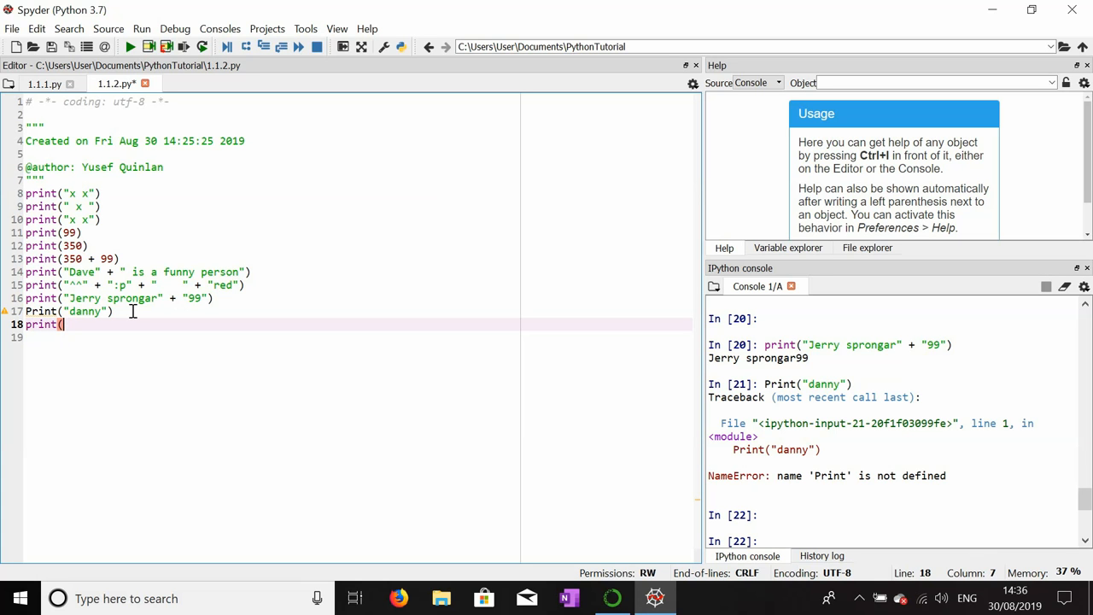
{"action": "type", "text": "\"\""}
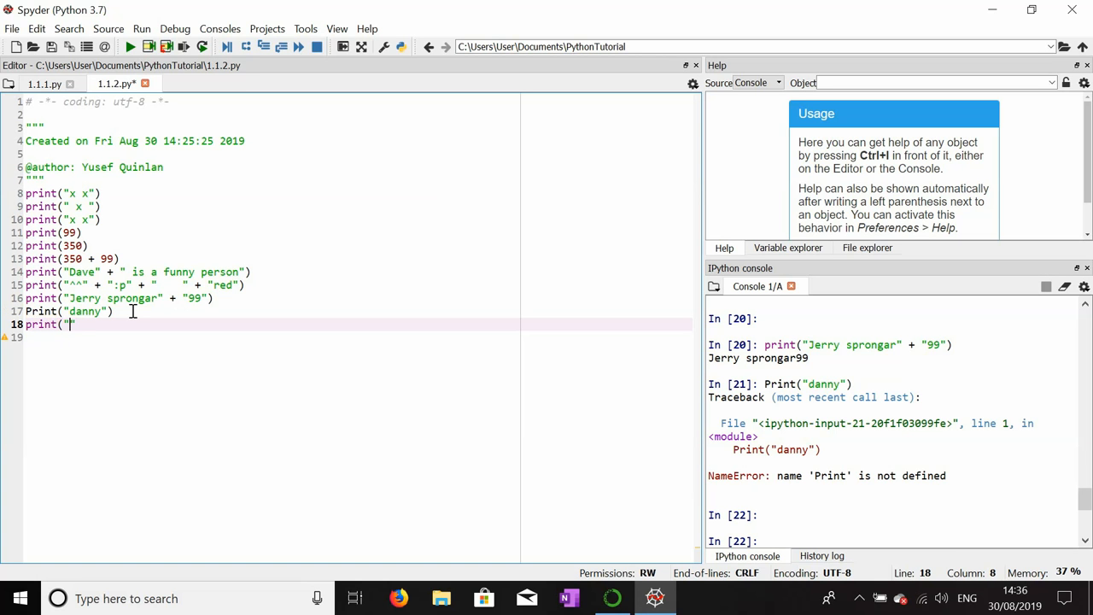
{"action": "type", "text": "gor"}
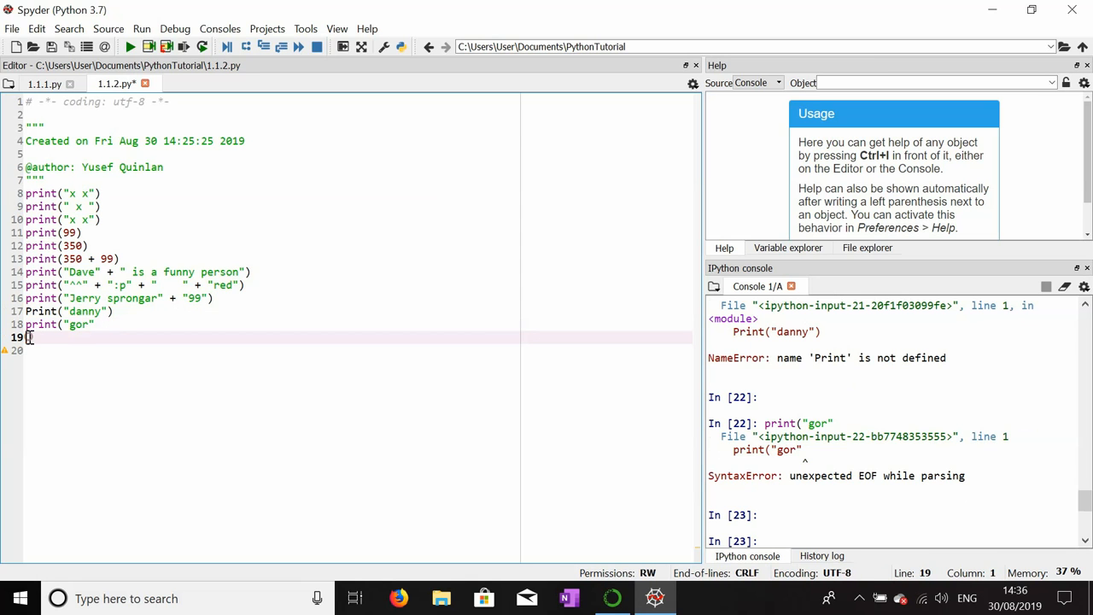
{"action": "type", "text": "print(r"}
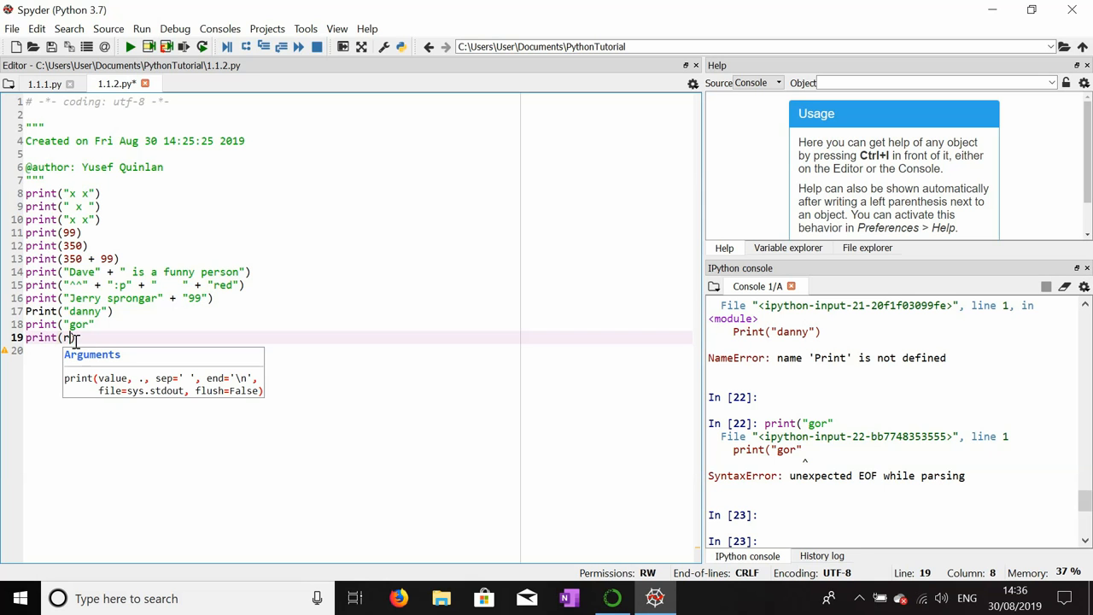
Finish typing print(referer) on line 19 without quotes, raising NameError when run.
{"action": "type", "text": "eferer)"}
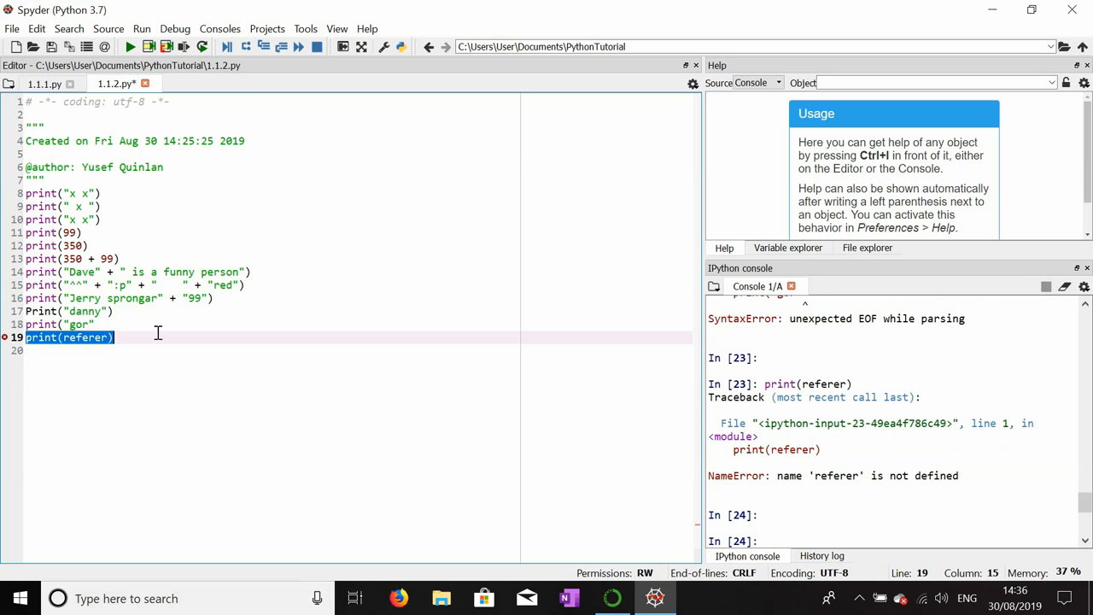
{"action": "left_click", "coordinate": [115, 337]}
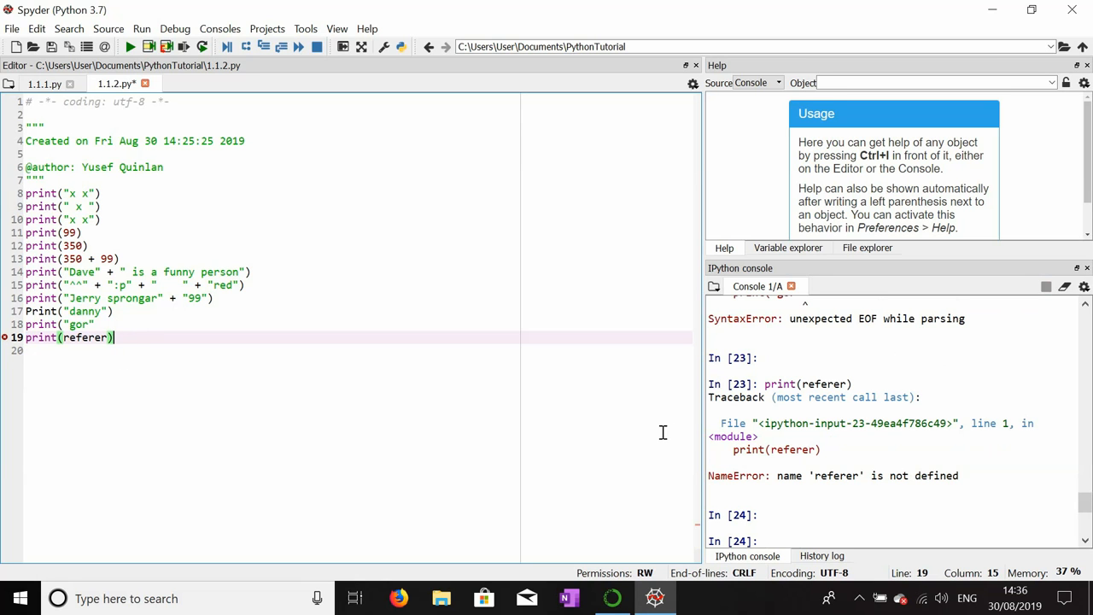
{"action": "mouse_move", "coordinate": [593, 381]}
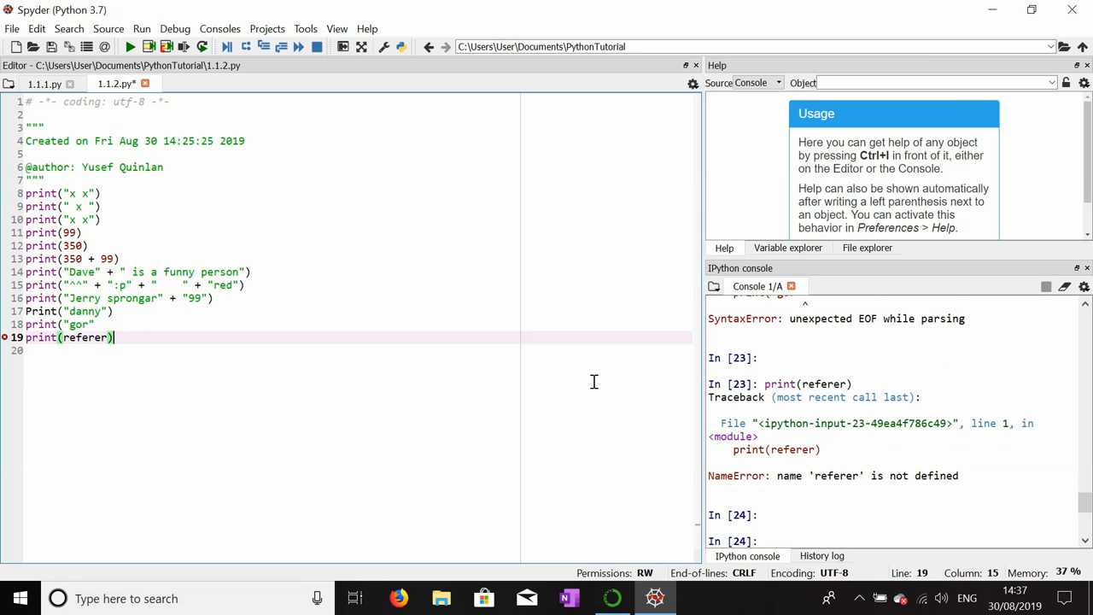